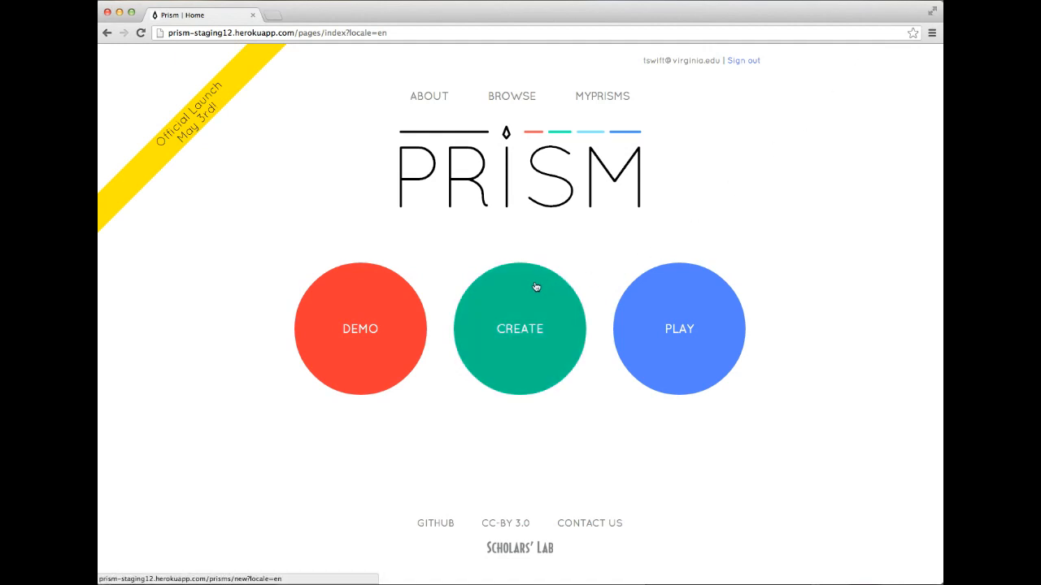
Start a new Prism and enter the lyrics "I'm not a princess, this ain't a fairy tale," as its content
click(521, 328)
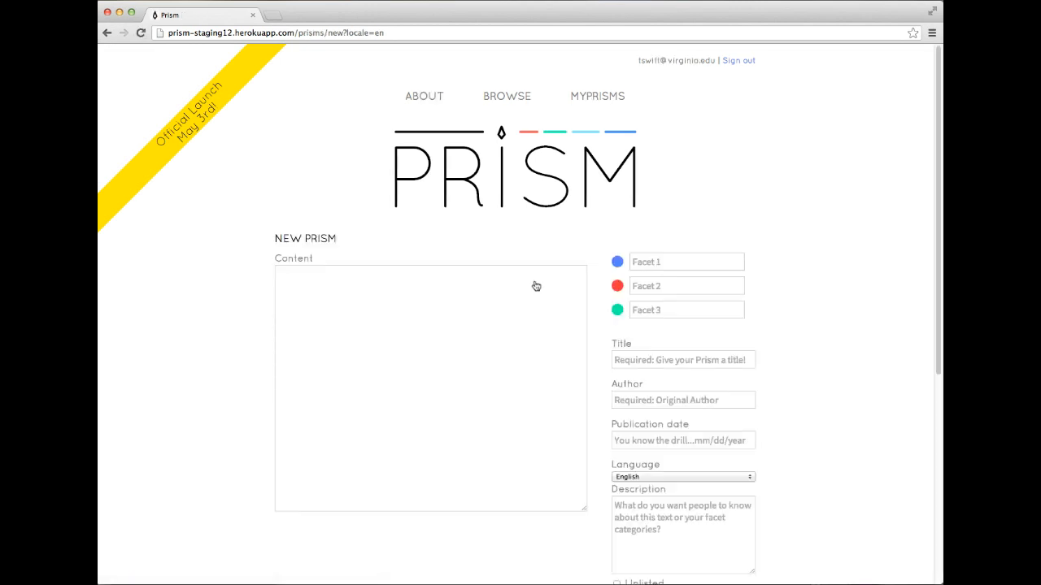
click(420, 277)
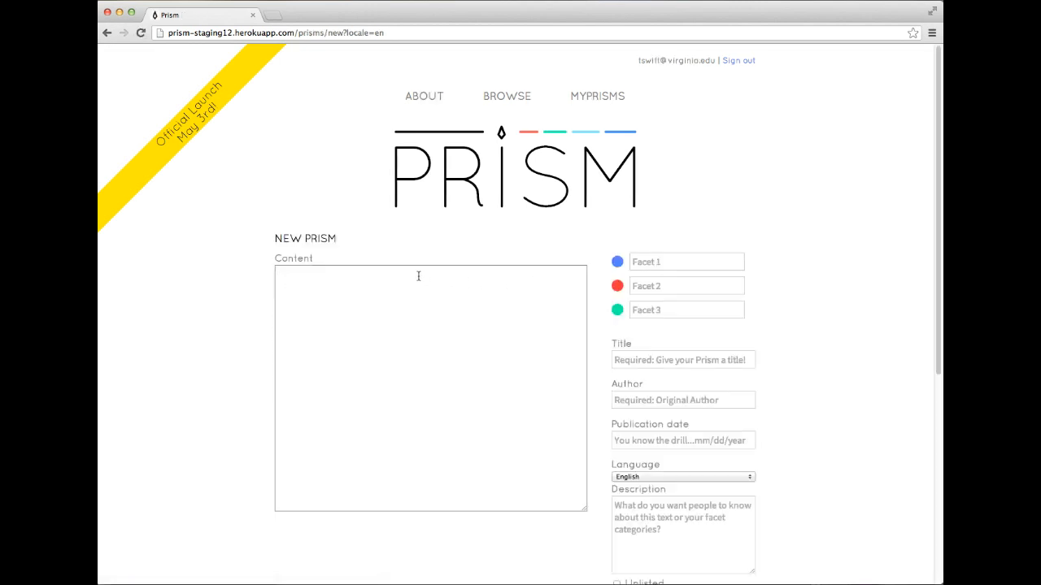
text(I'm not a princess, this ain't a fairy tale,)
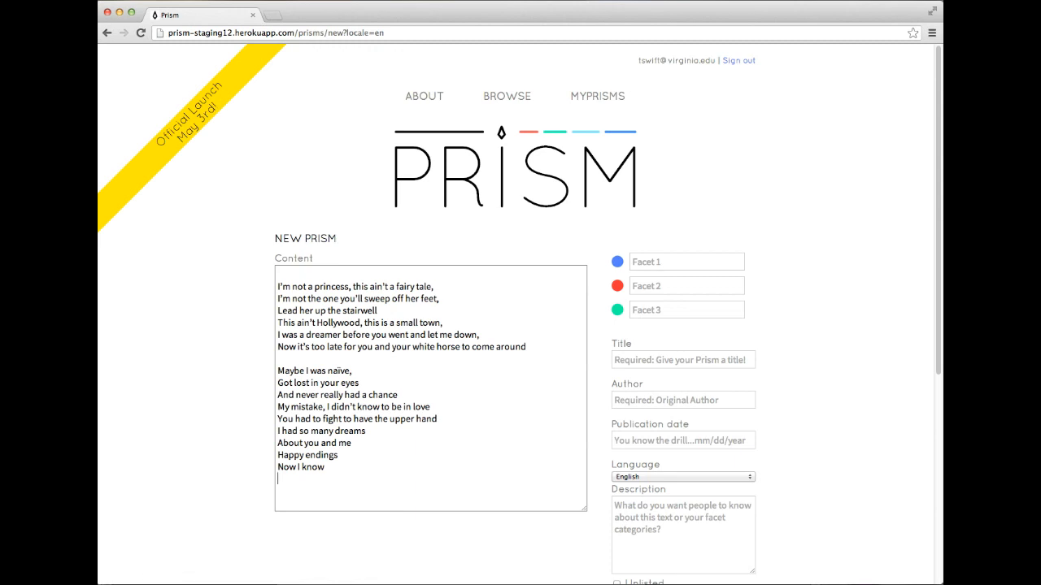
mouse_move(600, 268)
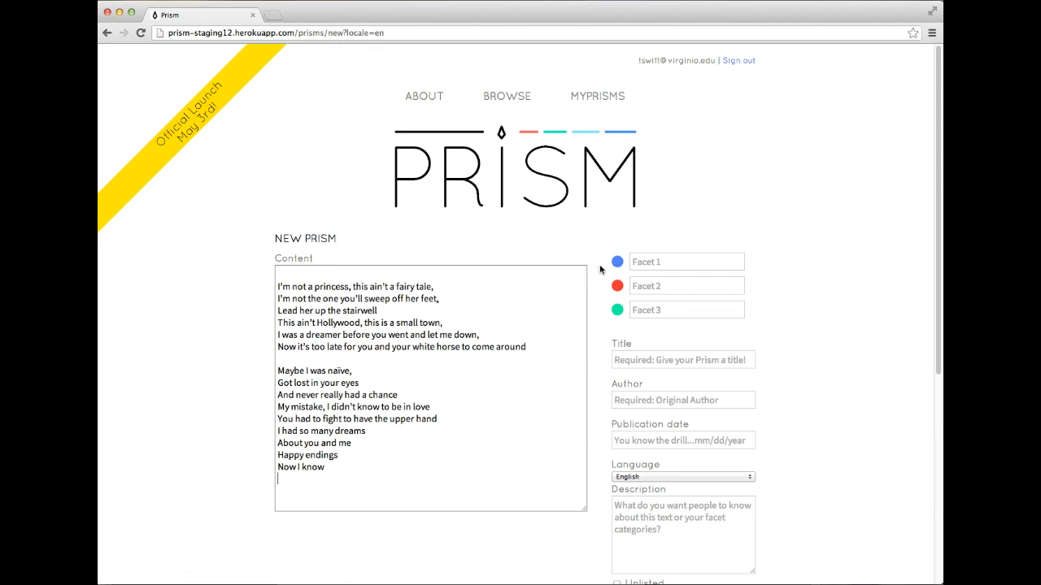
Name Facet 1 Feminist and Facet 2 Conformist from the suggestions
click(686, 260)
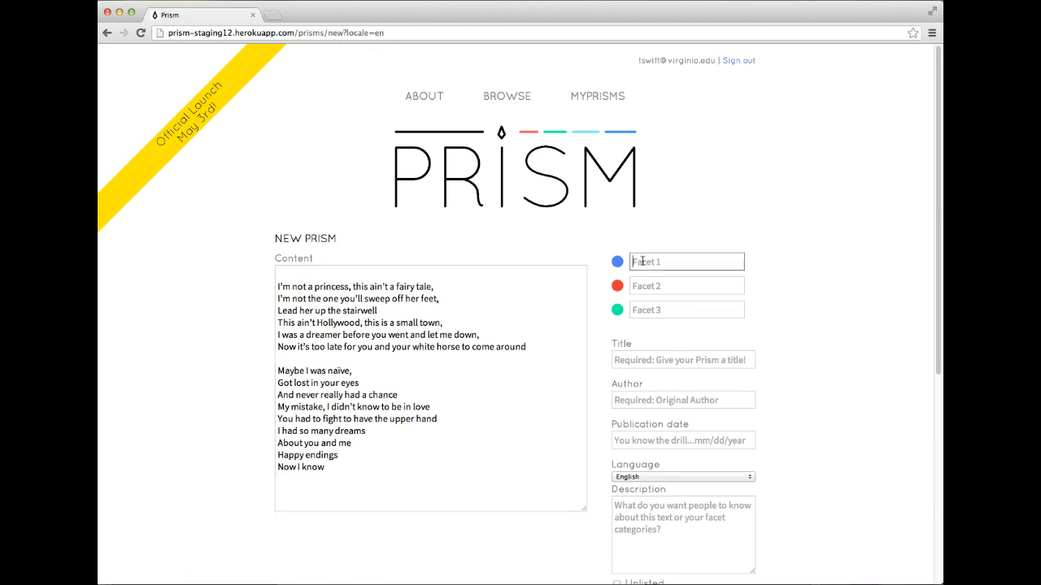
text(F)
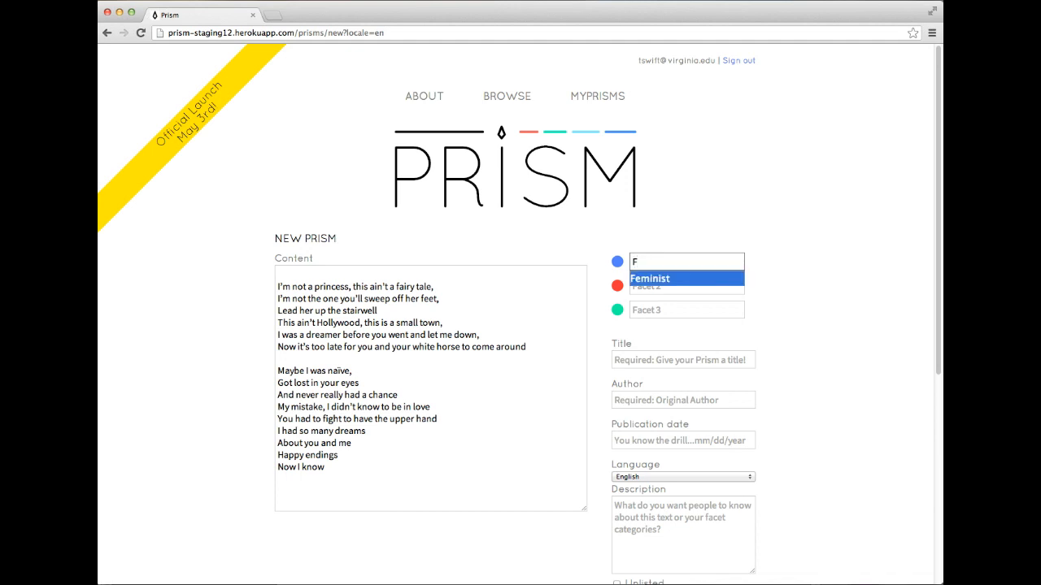
click(647, 278)
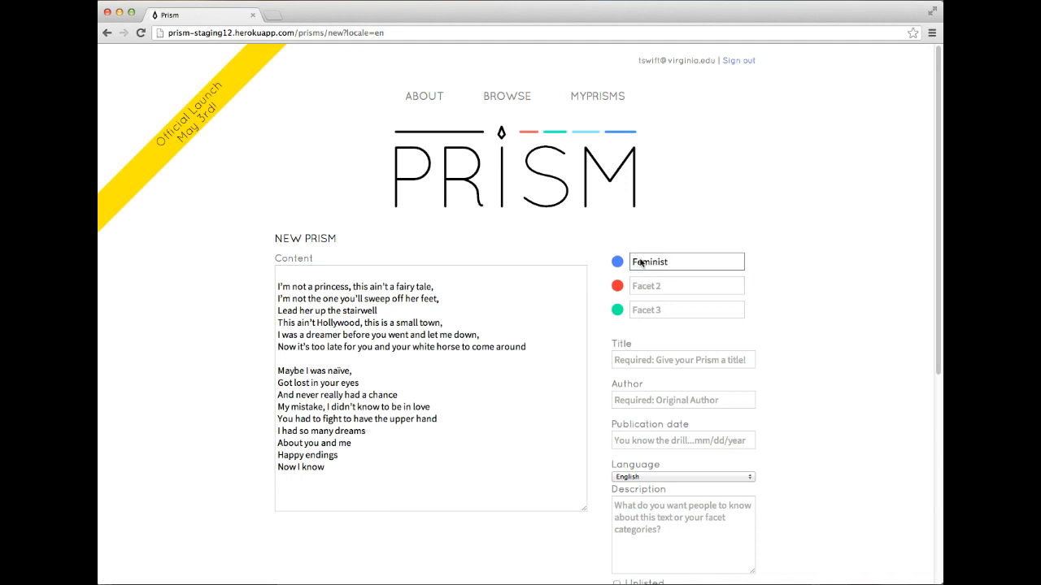
text(C)
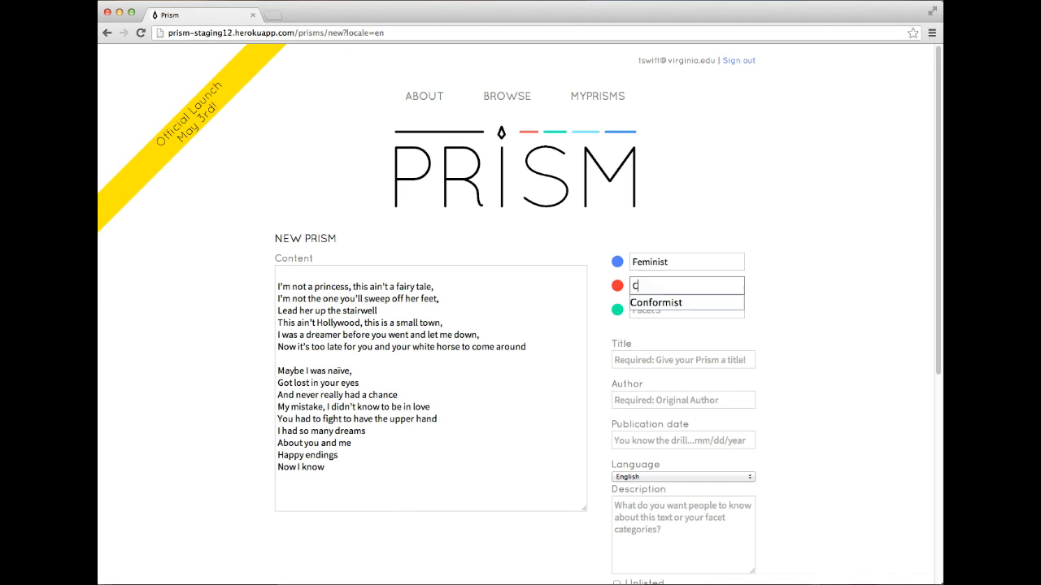
click(655, 301)
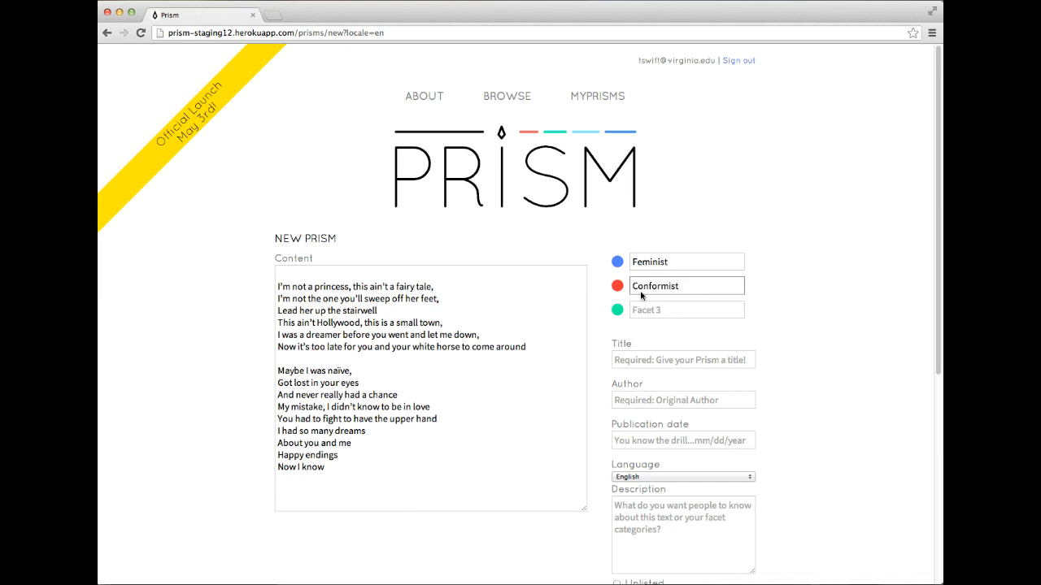
Enter title Cavallo Biancho, author Swift, and move on to the publication date field
click(683, 359)
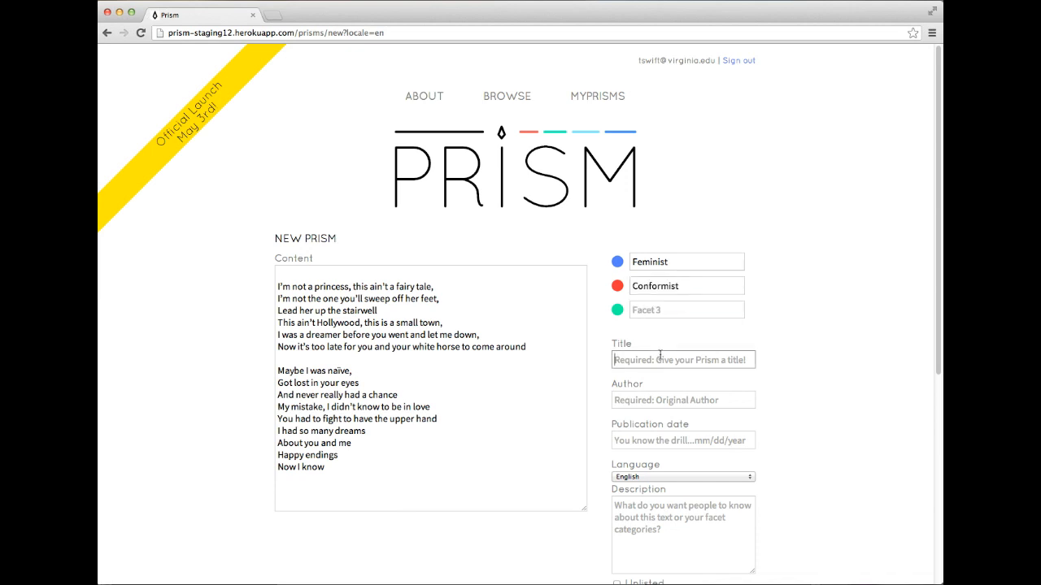
text(Cavallo Bi)
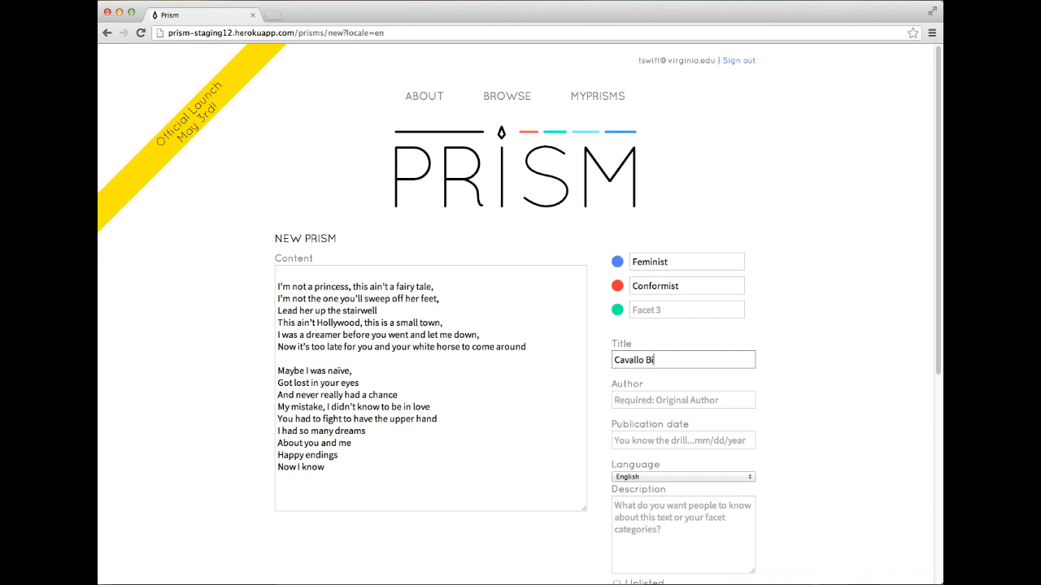
text(ancho)
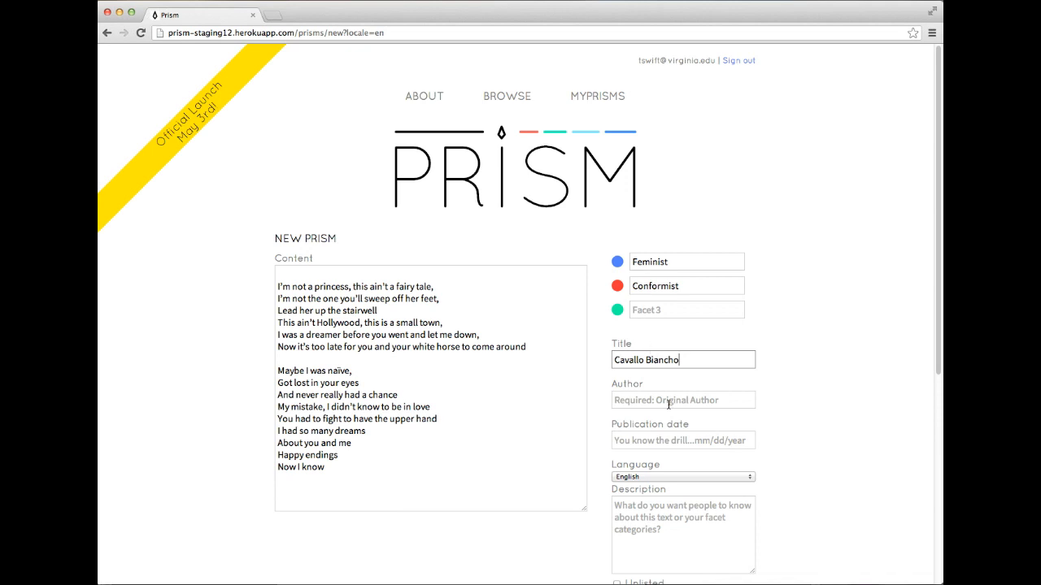
text(Sw)
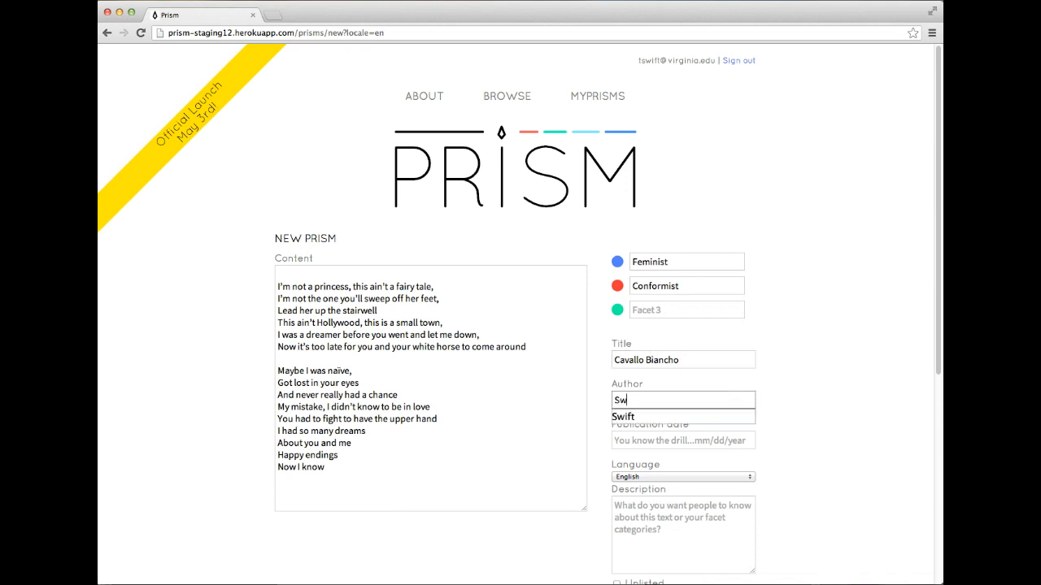
text(ift)
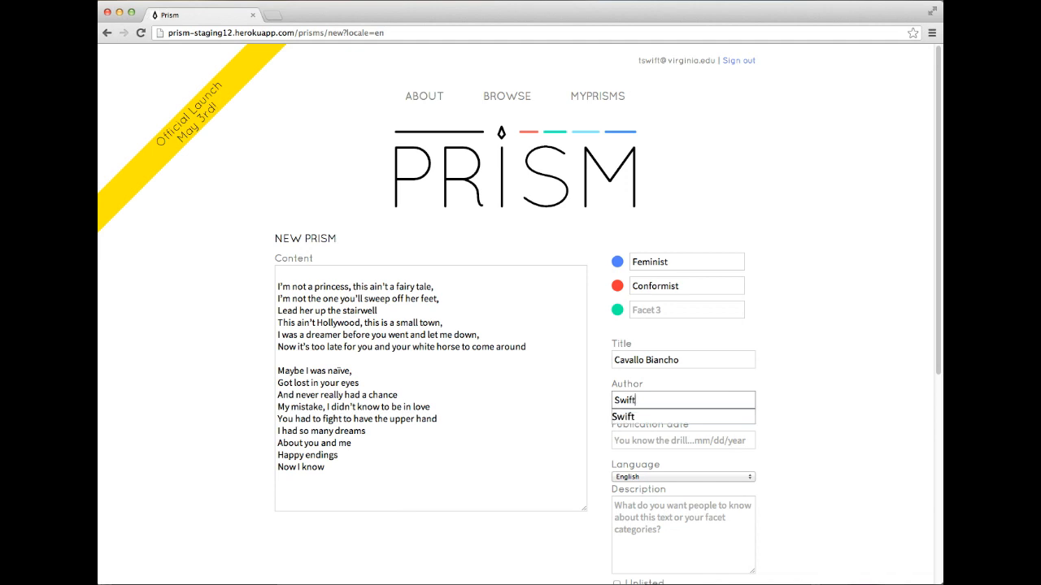
click(683, 439)
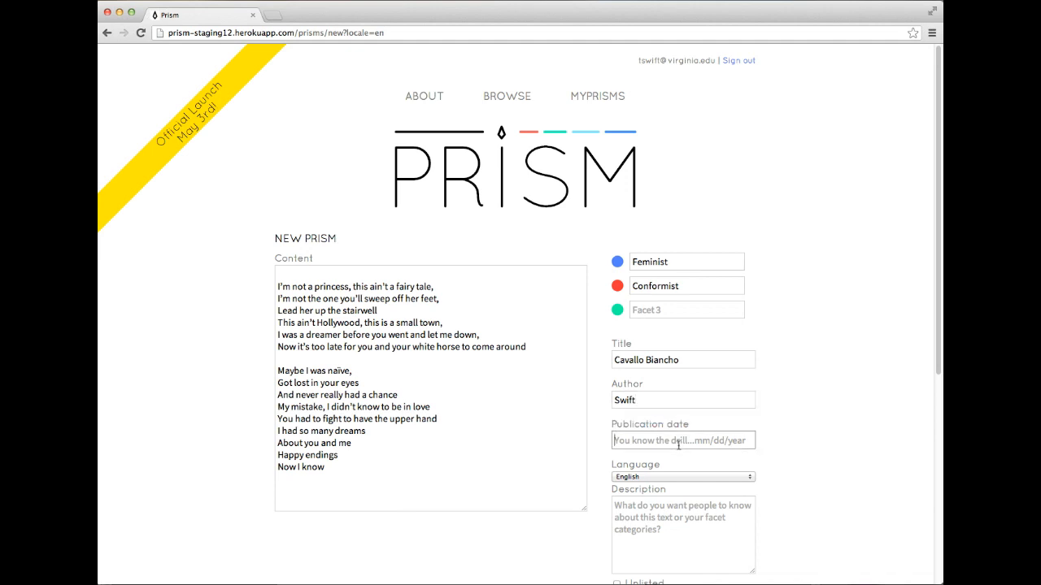
click(683, 476)
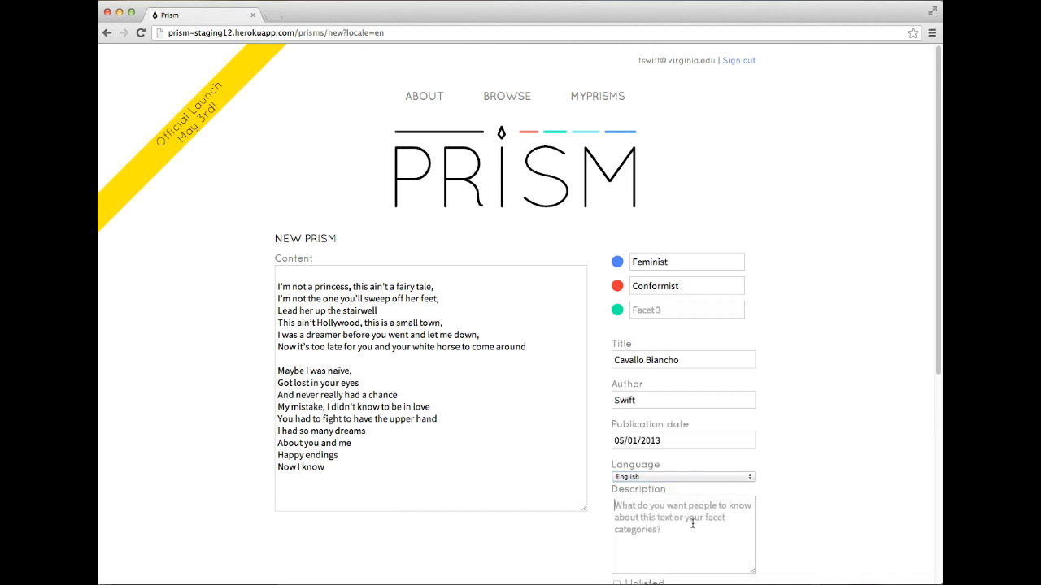
Describe the Prism as "is this song feminist?" and leave the Unlisted option unchecked
scroll(down, 3)
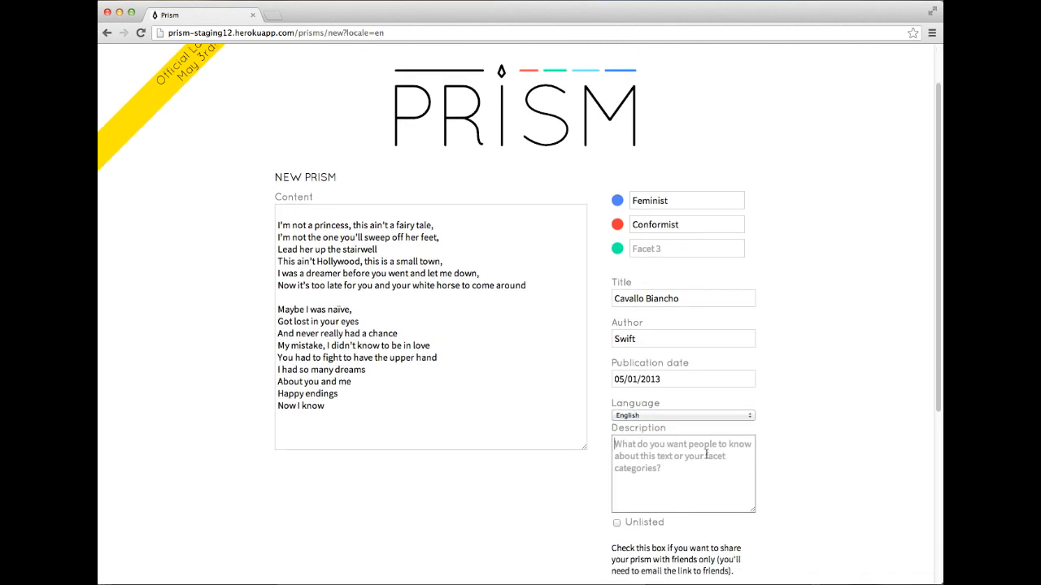
text(is this)
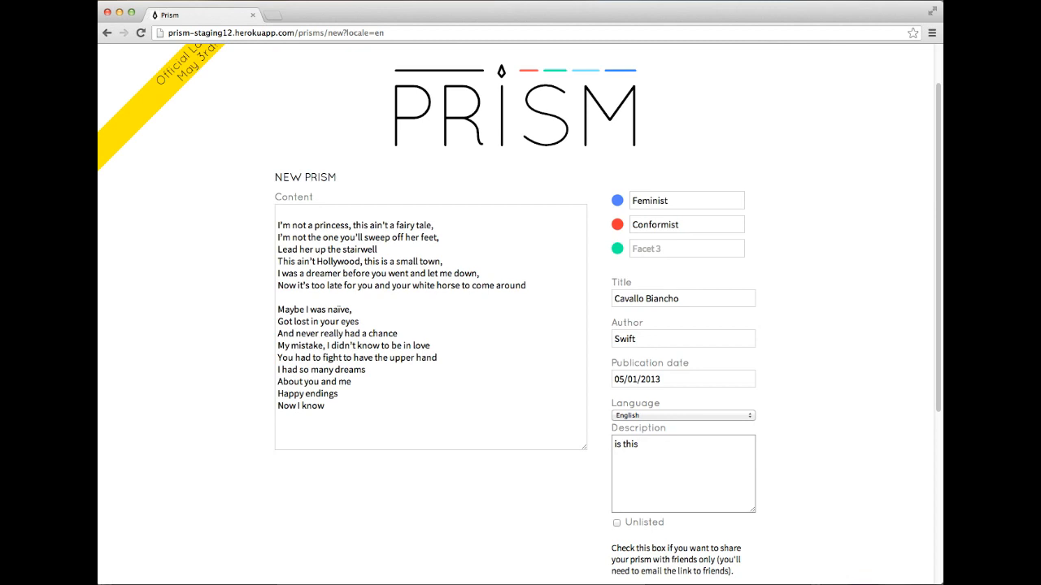
text(song feminist)
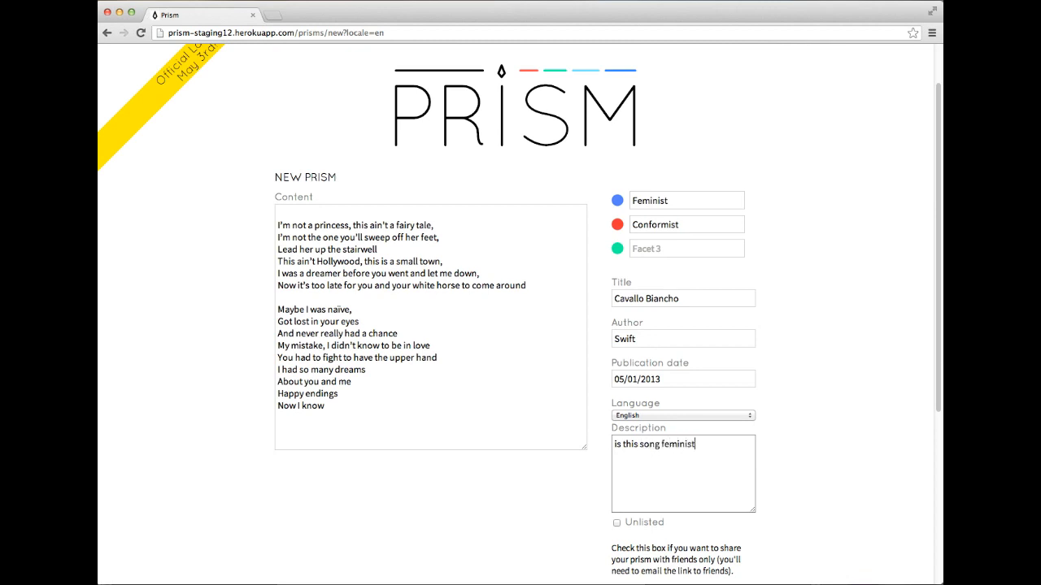
text(?)
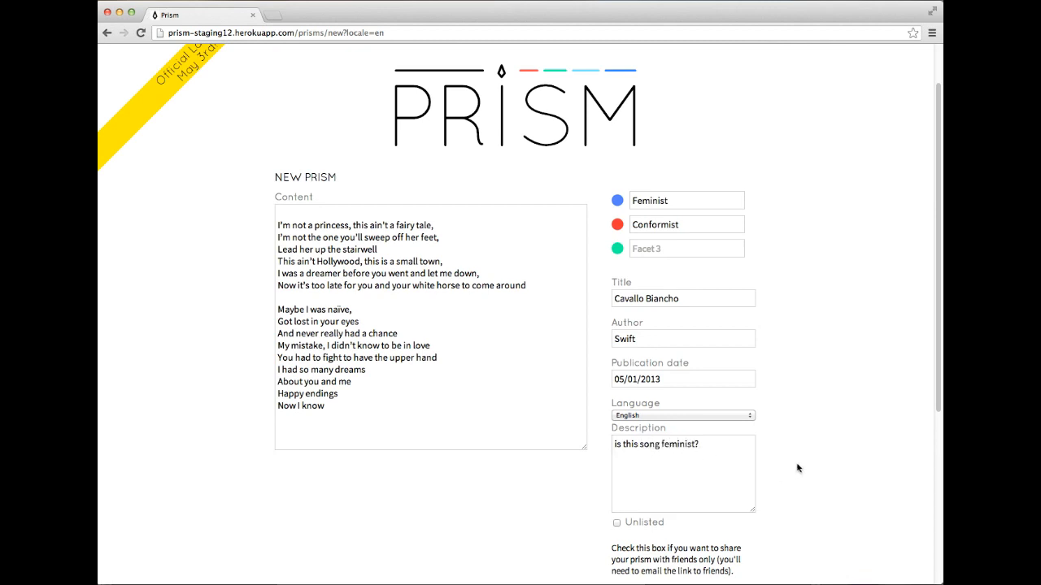
scroll(down, 3)
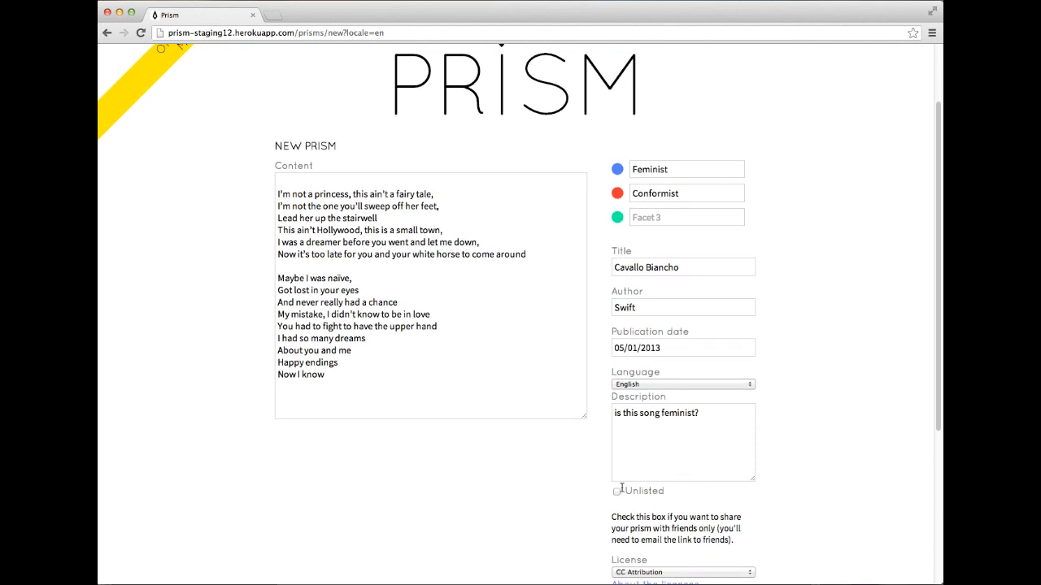
click(618, 491)
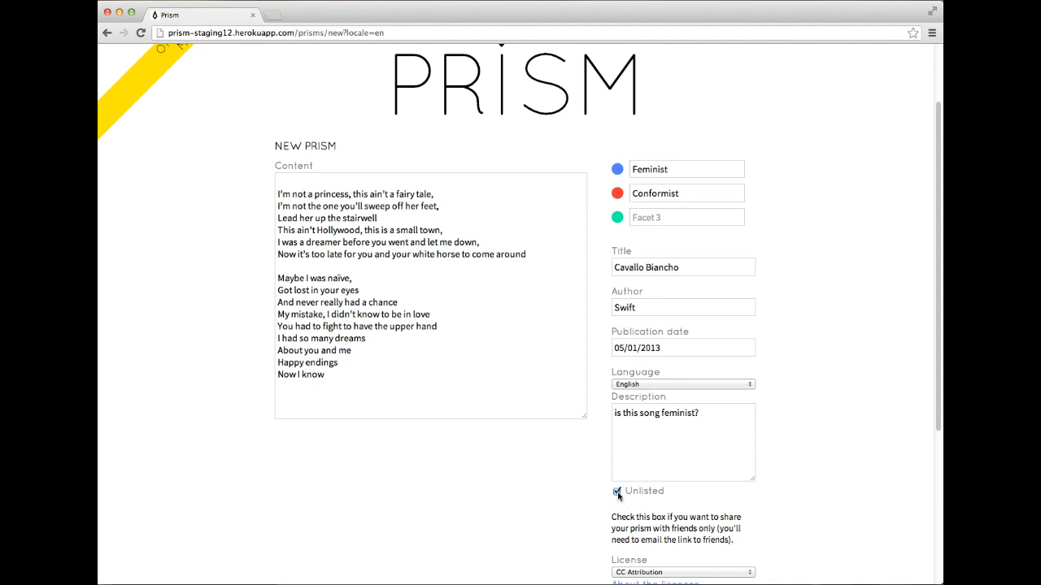
click(616, 491)
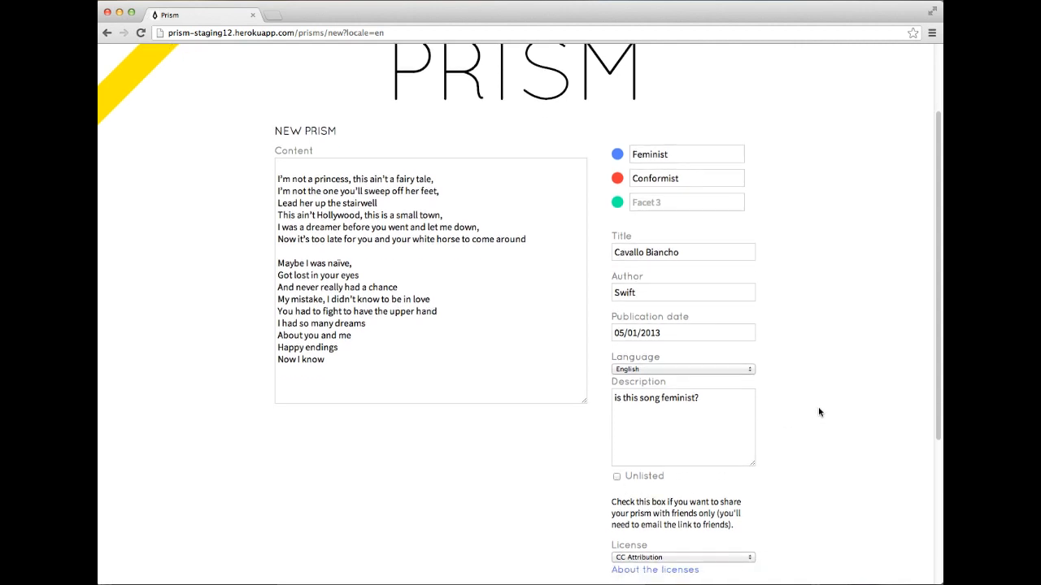
scroll(down, 3)
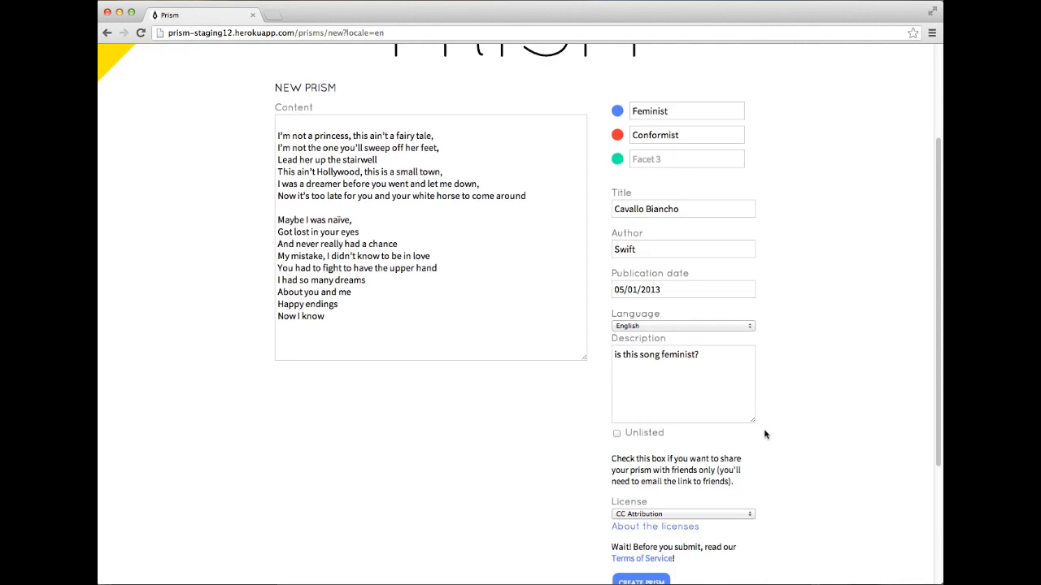
mouse_move(777, 432)
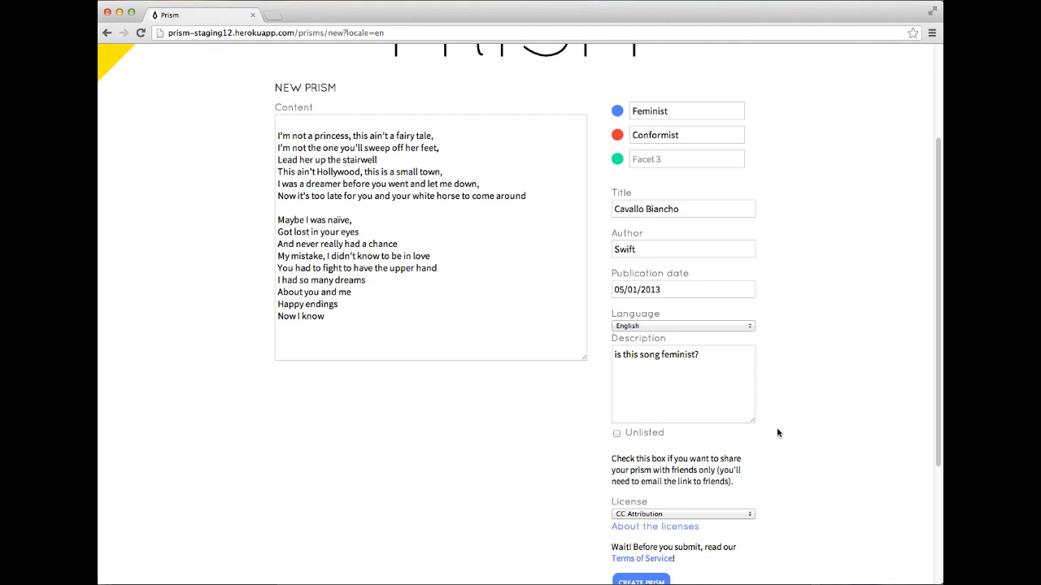
Set the Prism's licence to Fair Use
scroll(down, 3)
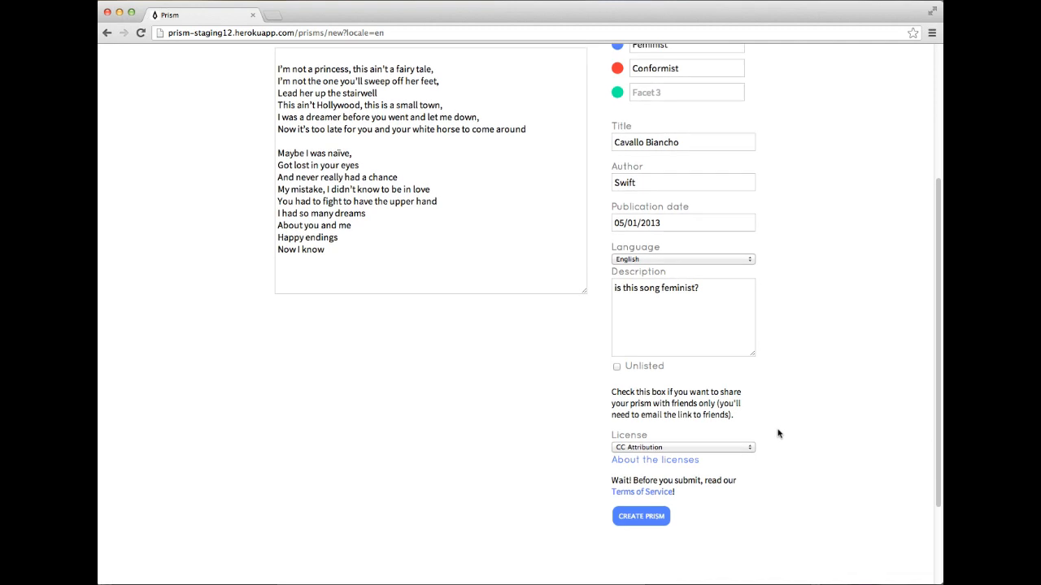
click(683, 447)
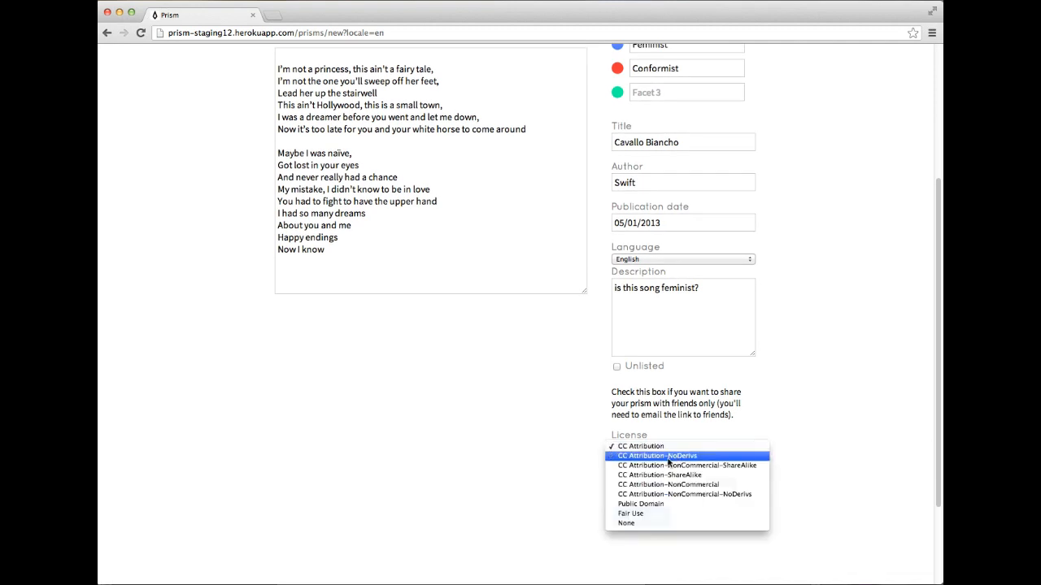
click(631, 514)
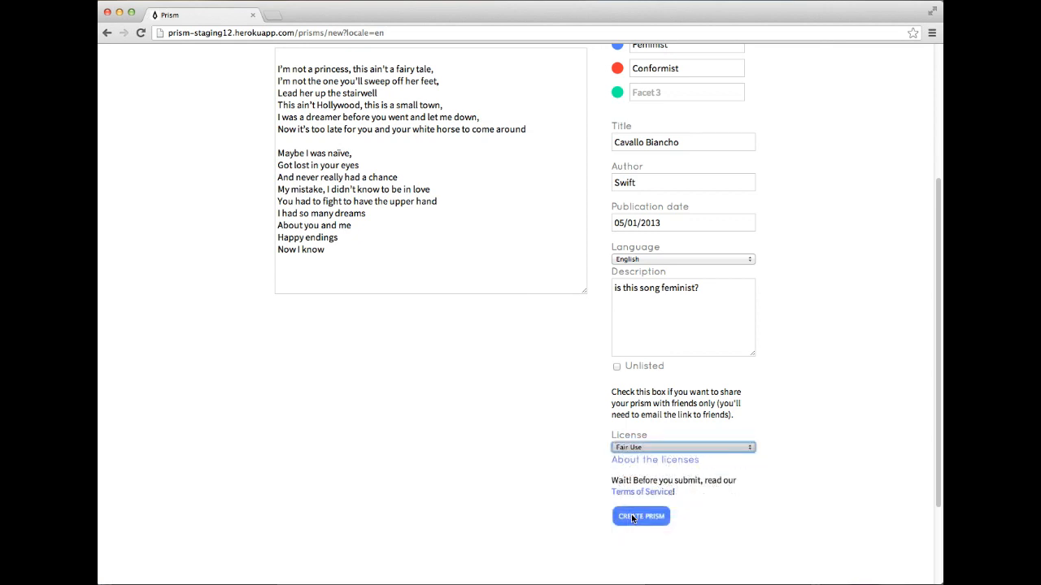
mouse_move(569, 460)
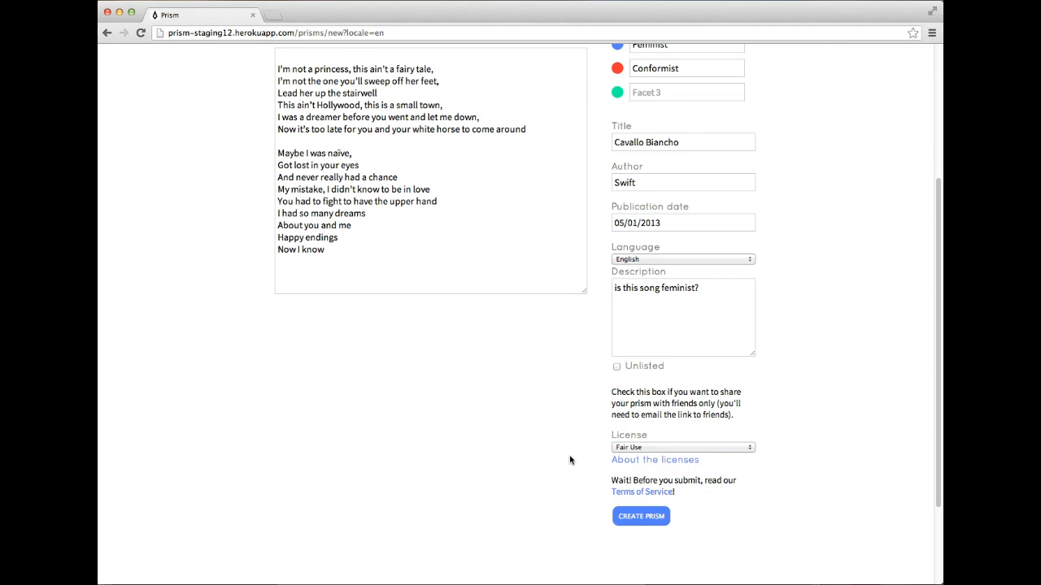
mouse_move(640, 491)
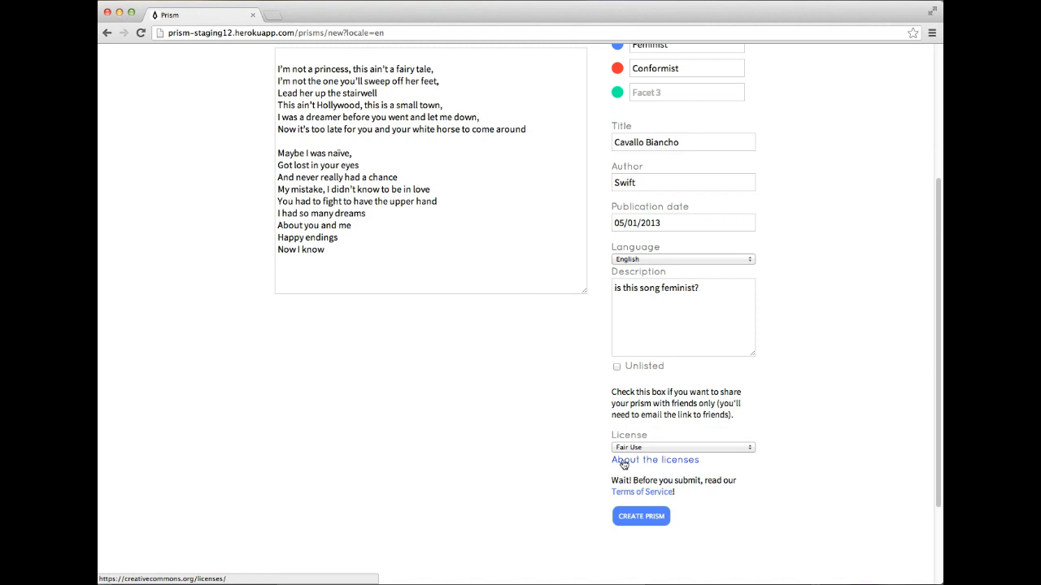
mouse_move(573, 494)
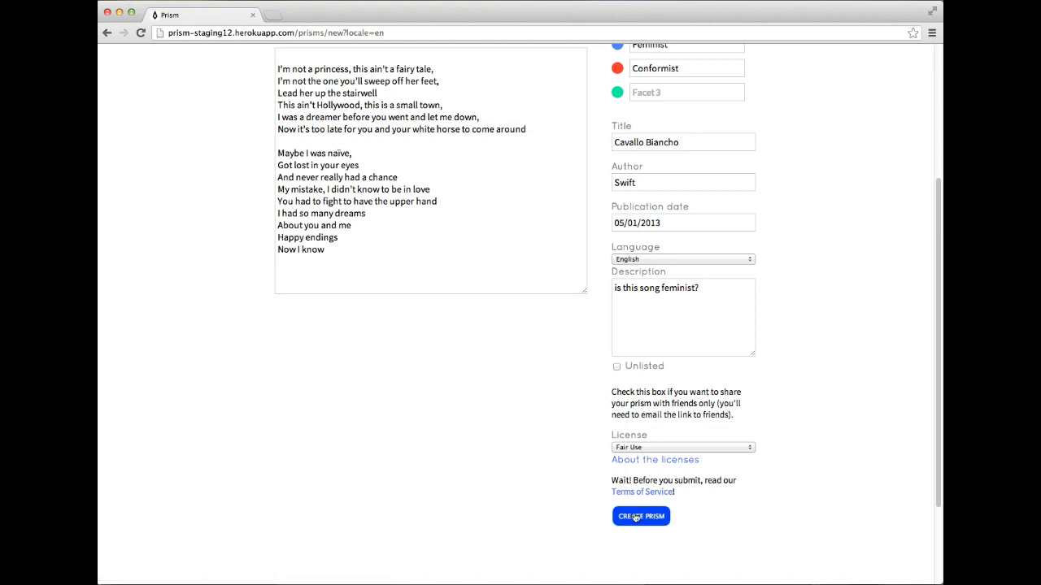
Create the Cavallo Biancho prism and highlight its first two lines as Feminist
click(640, 517)
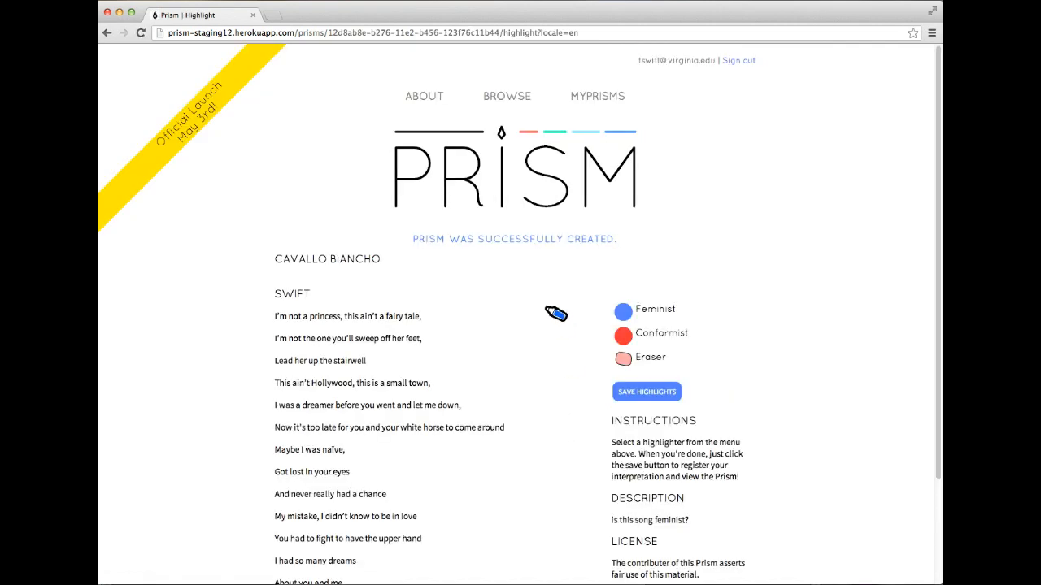
mouse_move(393, 268)
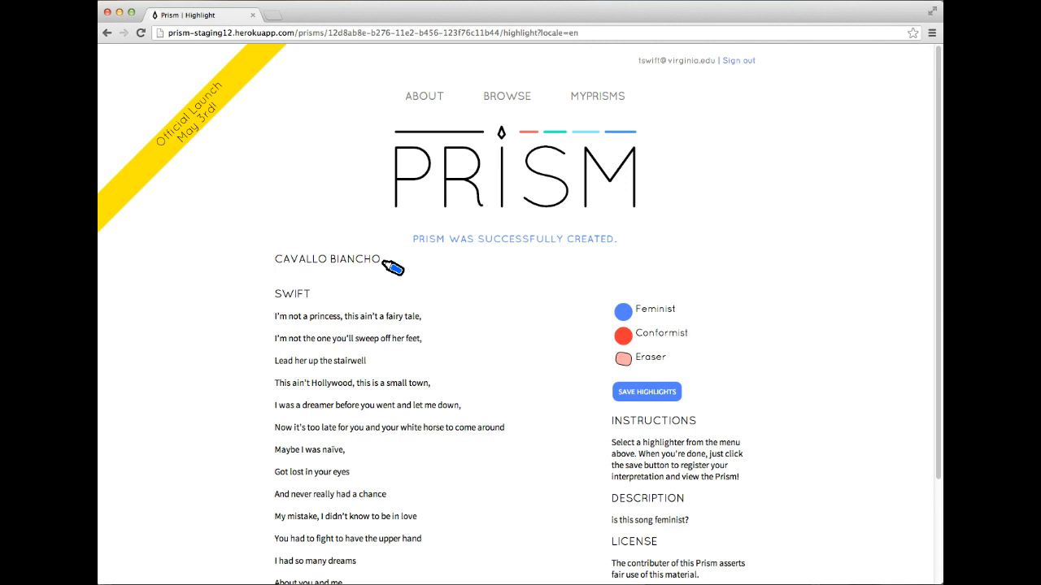
mouse_move(415, 270)
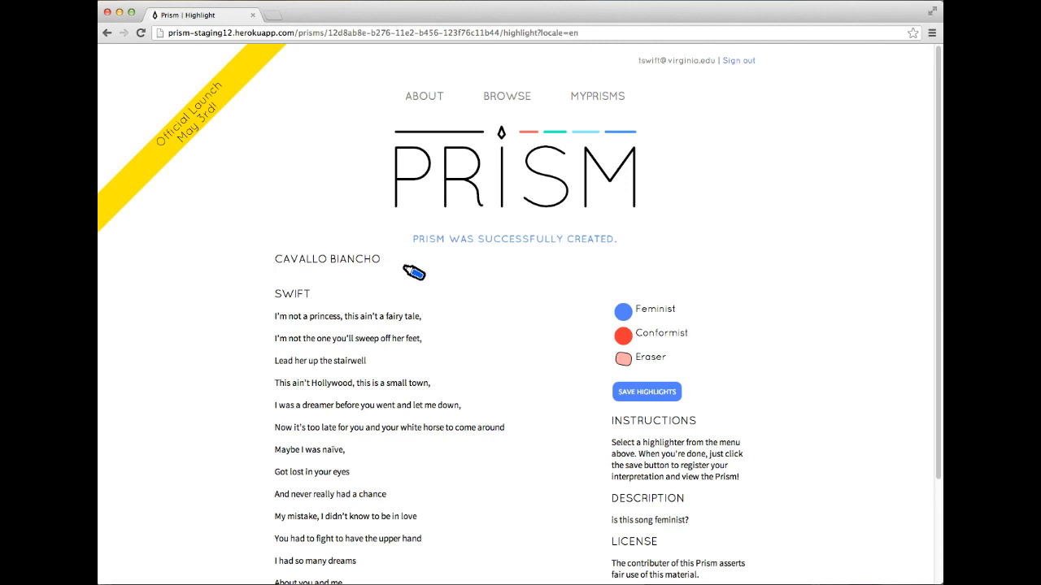
mouse_move(578, 267)
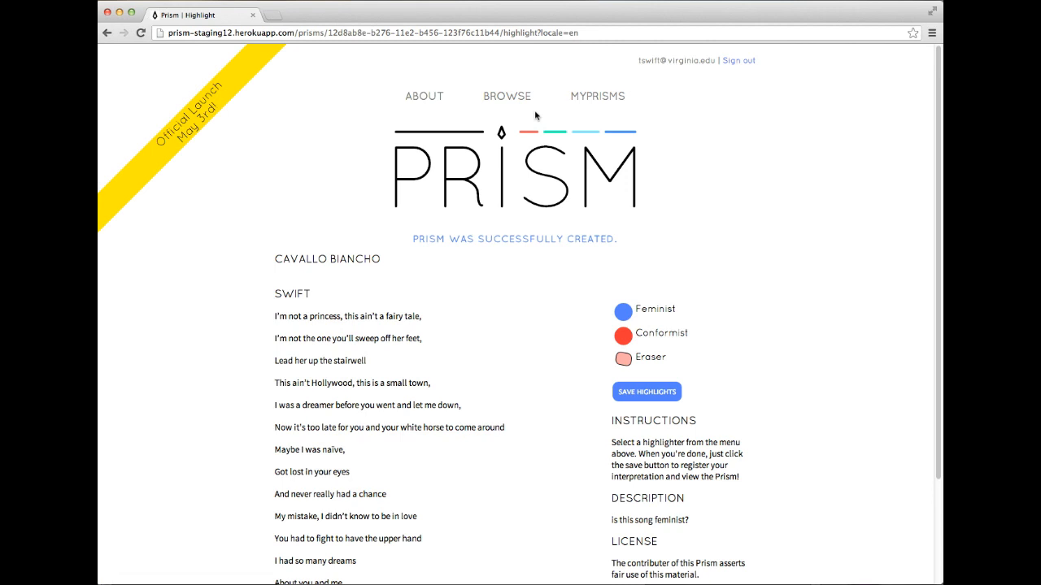
mouse_move(613, 319)
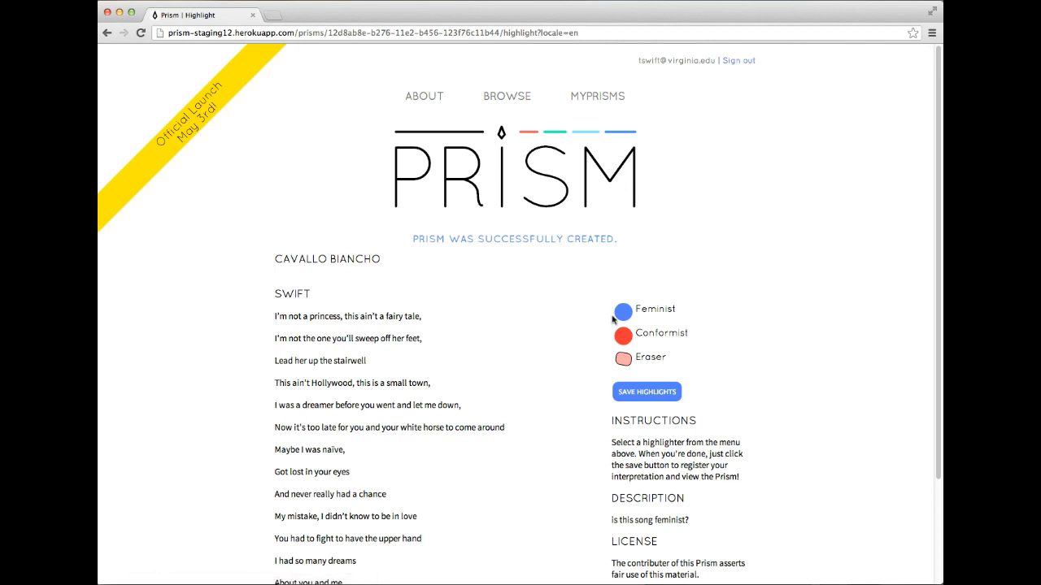
drag(275, 316, 421, 315)
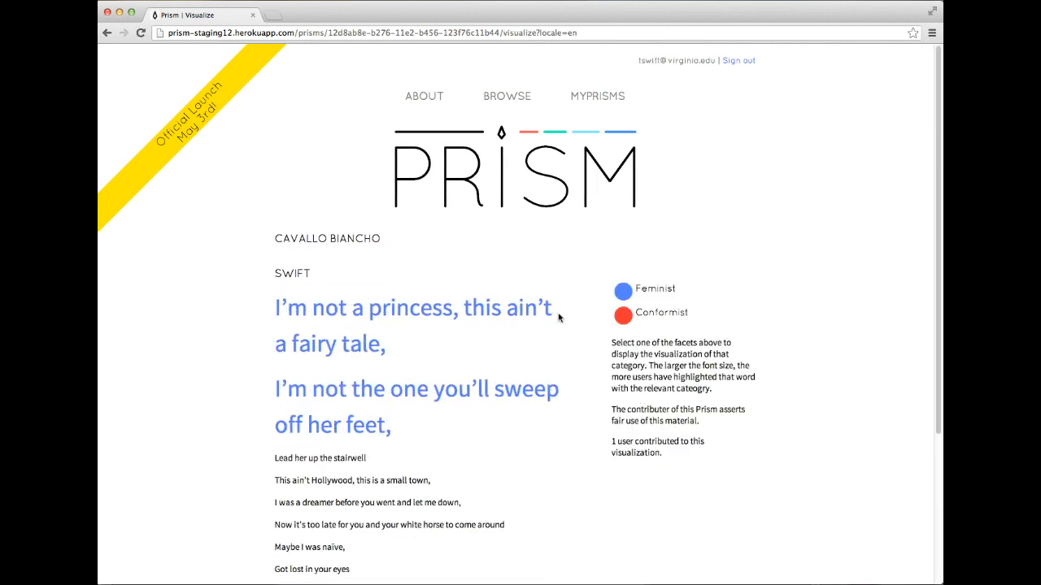
Scroll through the Cavallo Biancho visualization showing the Feminist-enlarged opening lines
scroll(down, 3)
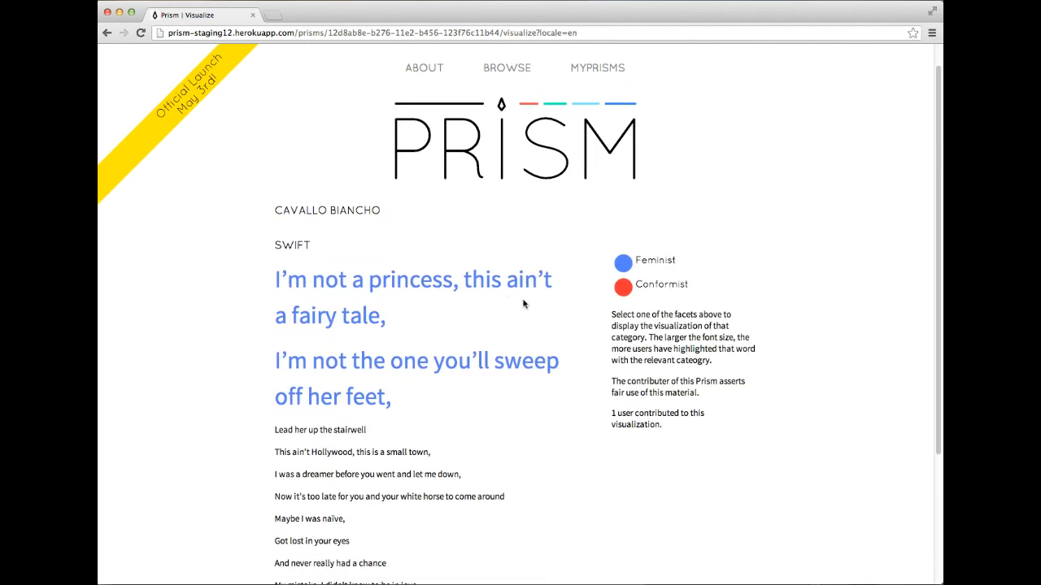
scroll(down, 3)
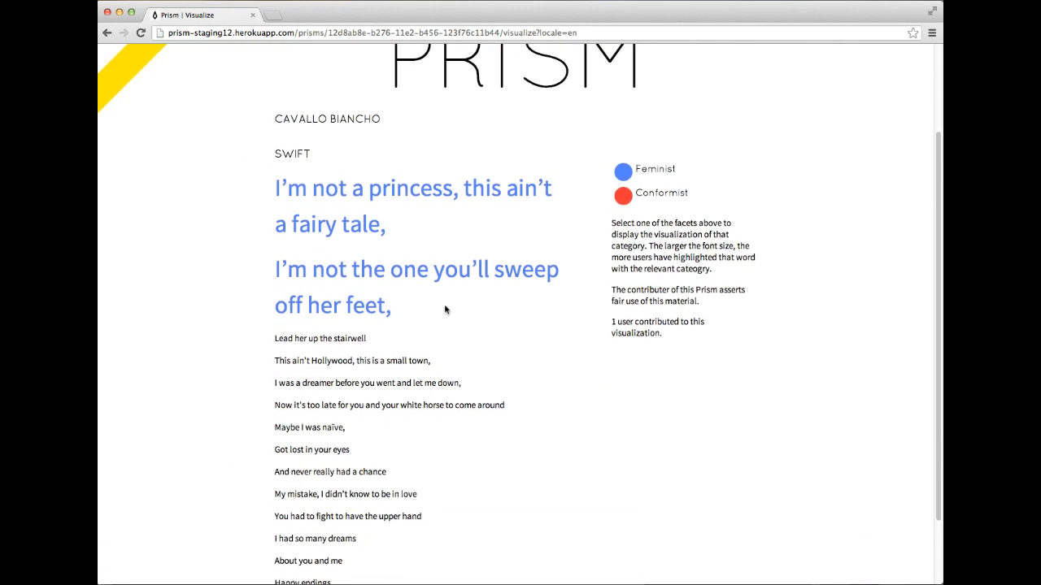
scroll(down, 3)
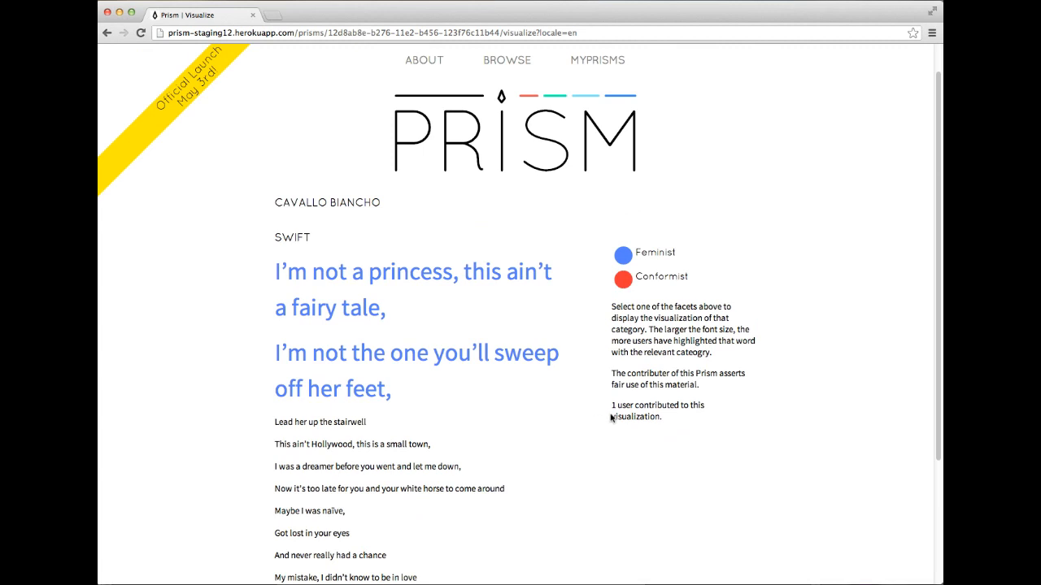
mouse_move(605, 416)
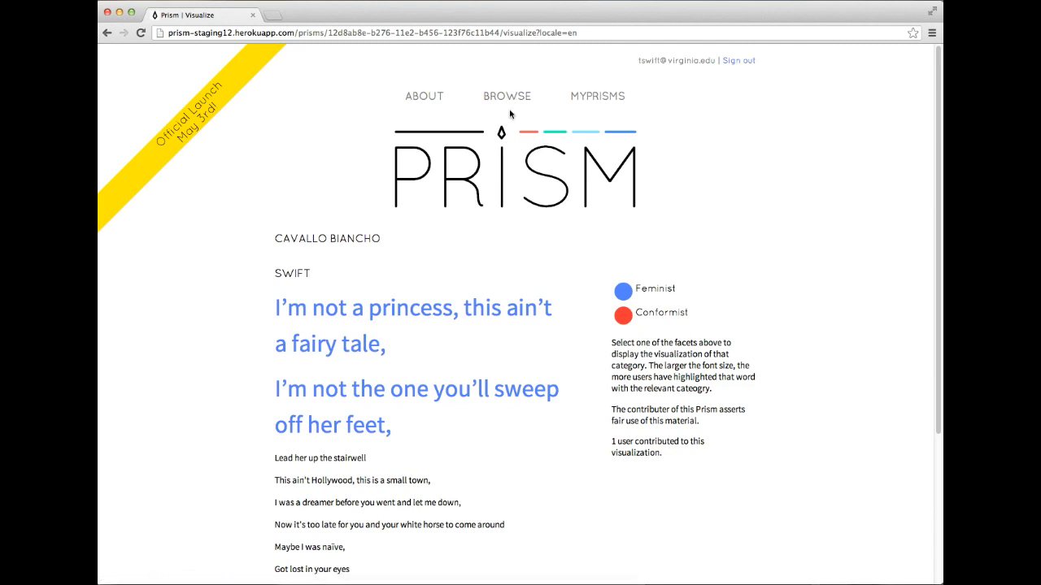
Go to Browse Prisms and visualize A Portrait of the Artist as a Young Man
click(508, 96)
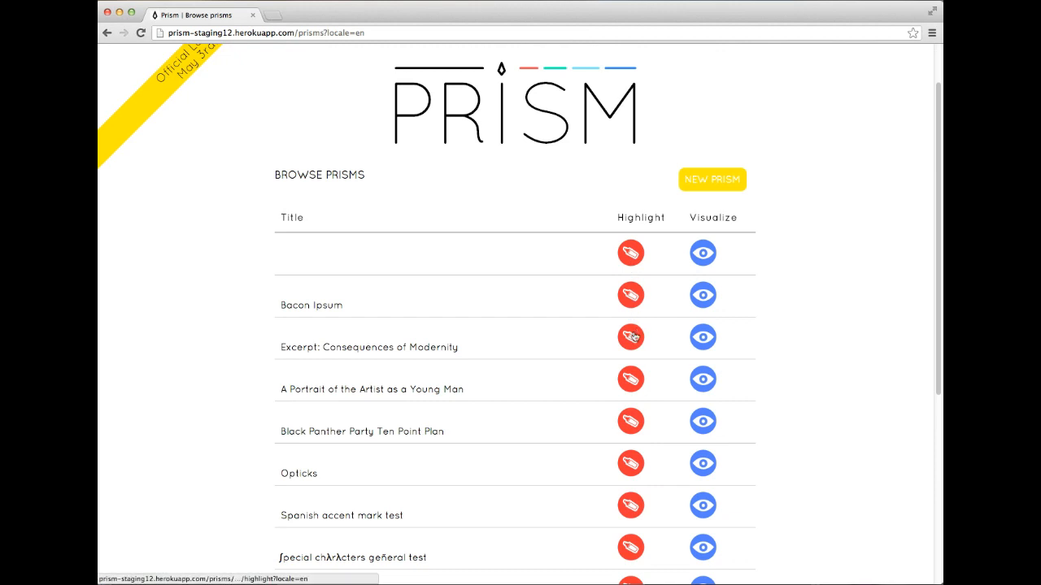
mouse_move(702, 336)
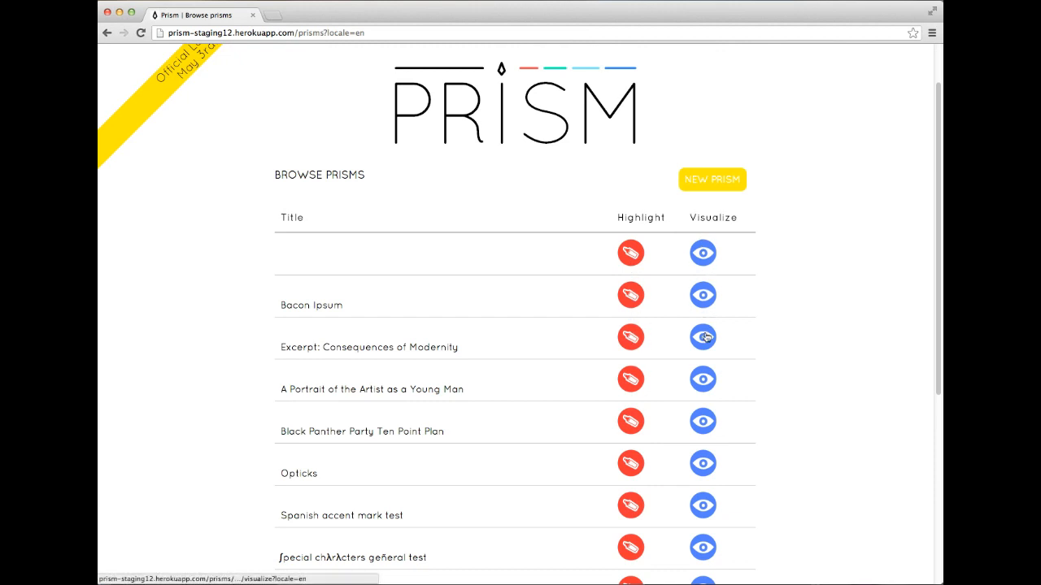
mouse_move(703, 381)
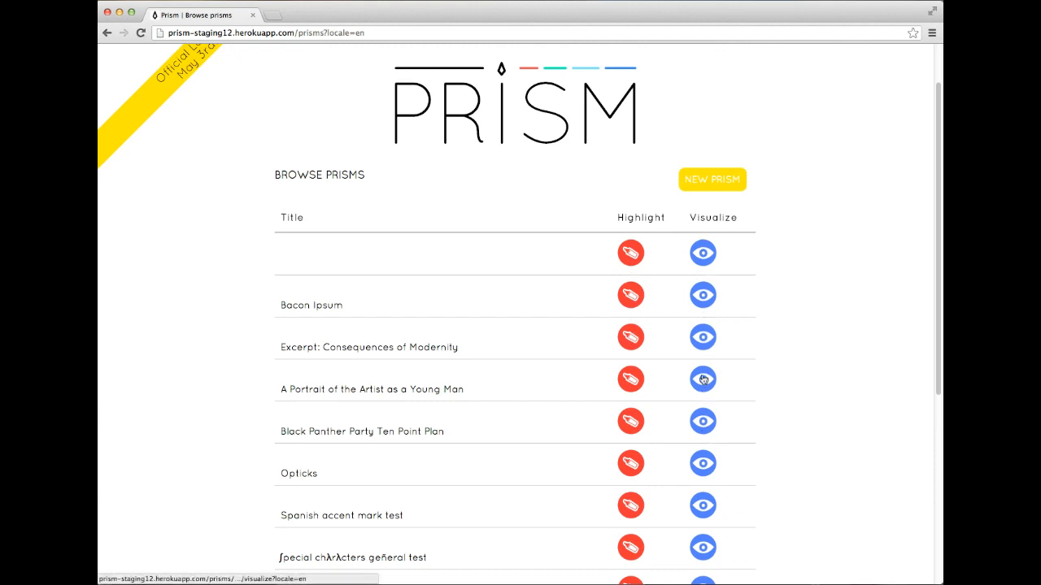
click(702, 381)
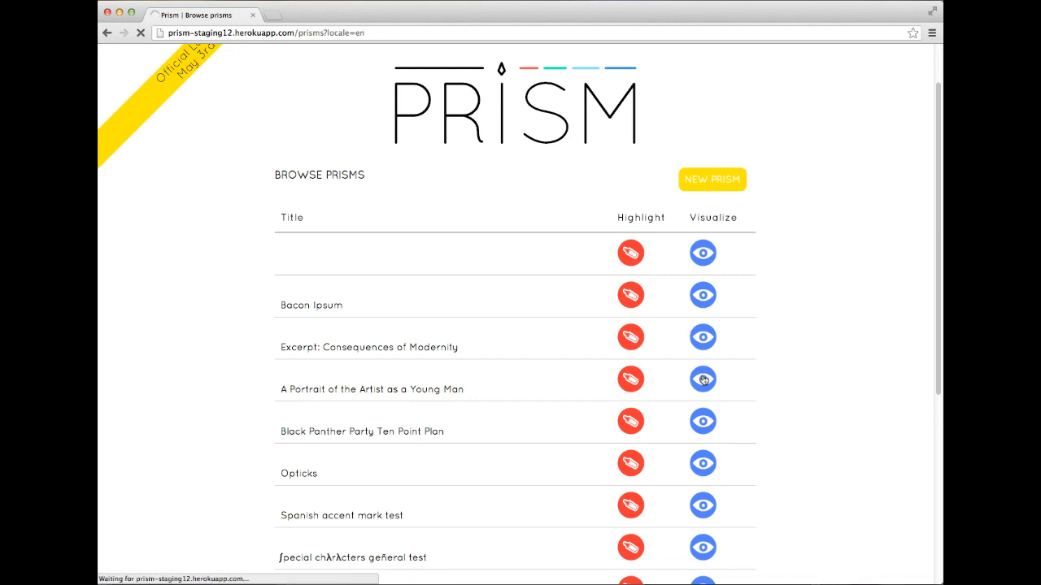
Show the Absurdism facet highlights in the Portrait visualization and scroll through the text
click(703, 379)
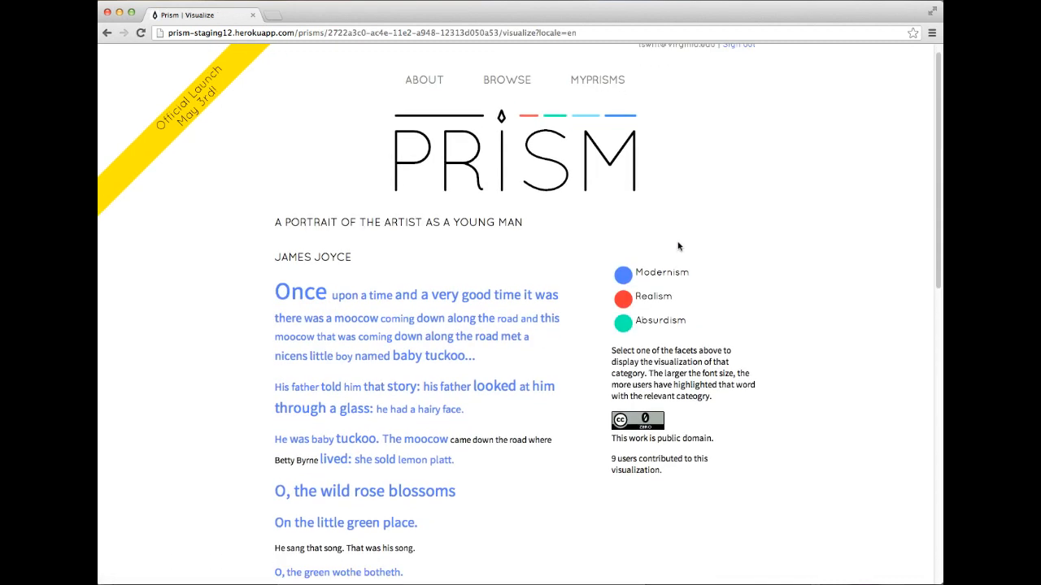
scroll(down, 3)
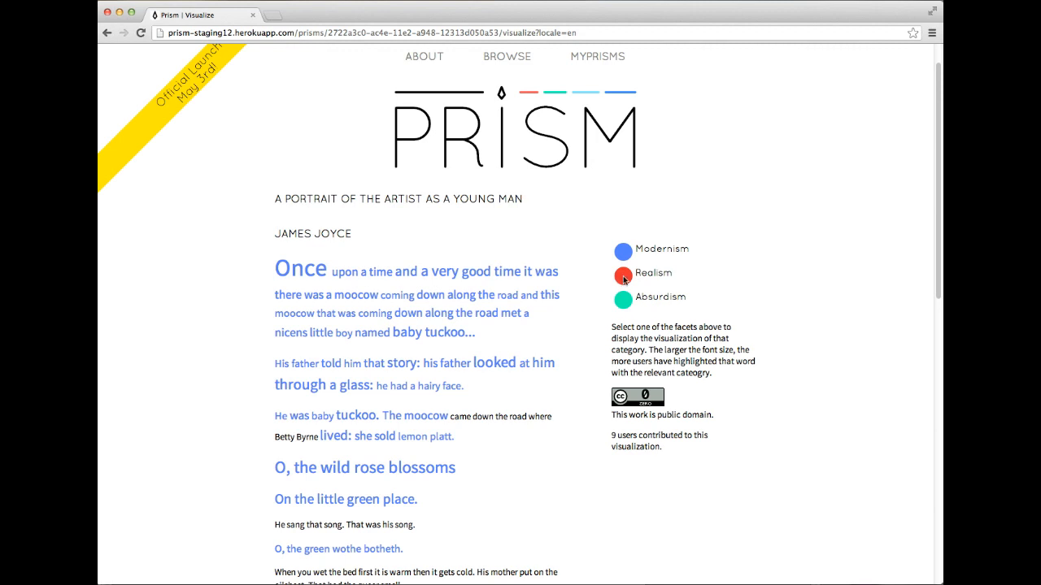
click(622, 299)
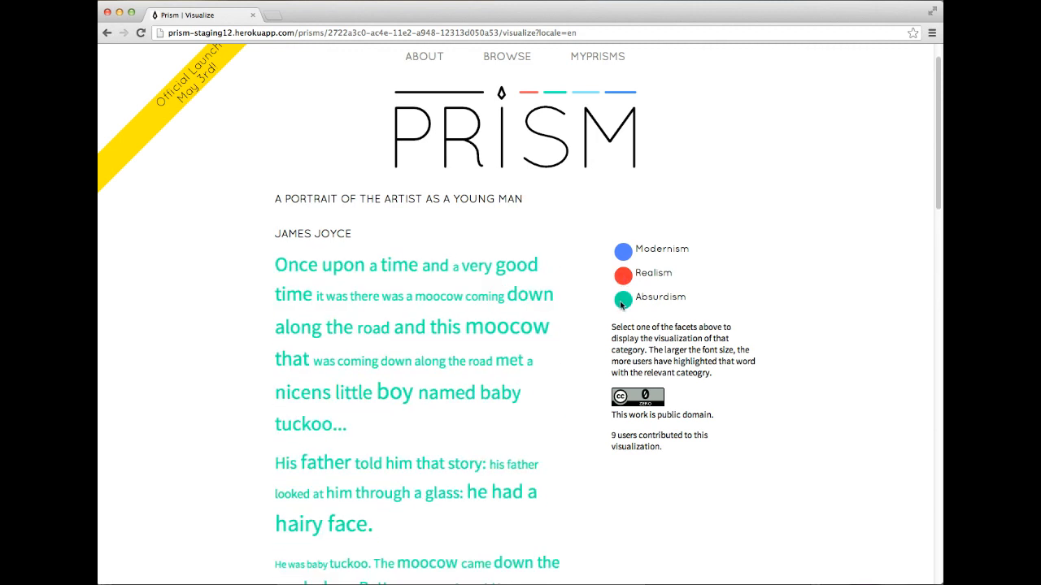
scroll(down, 3)
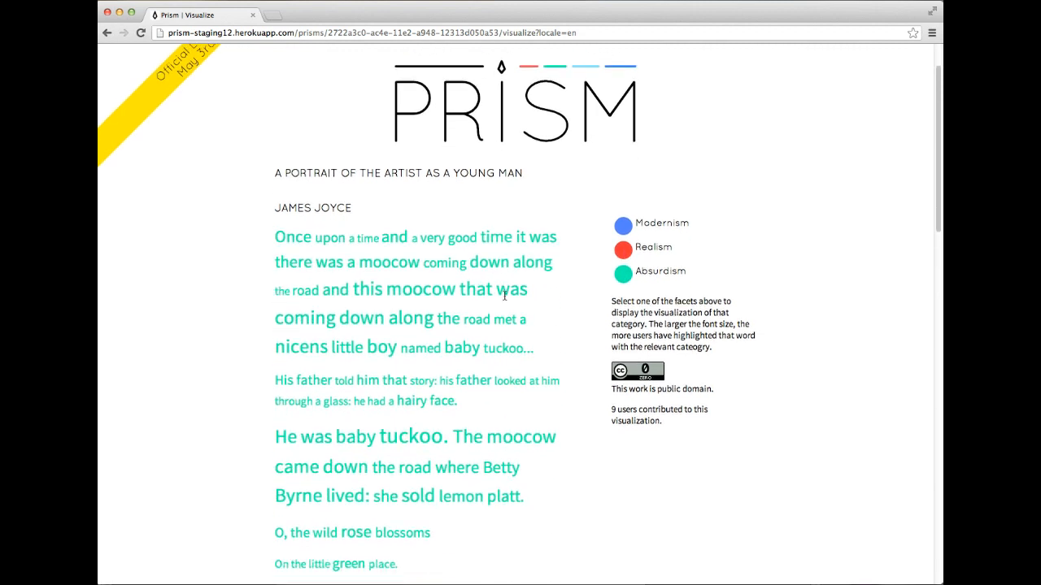
scroll(down, 3)
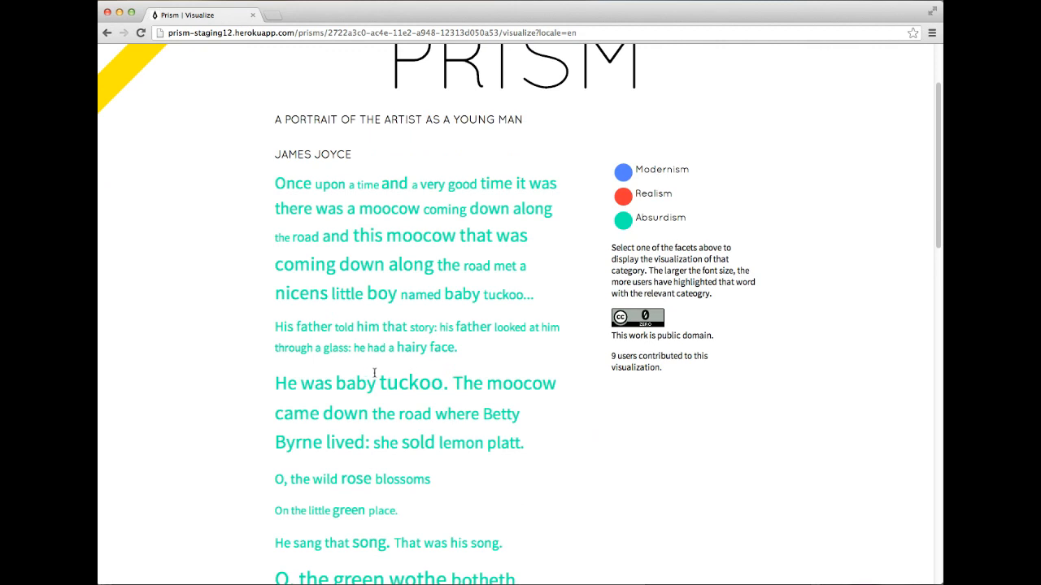
mouse_move(530, 399)
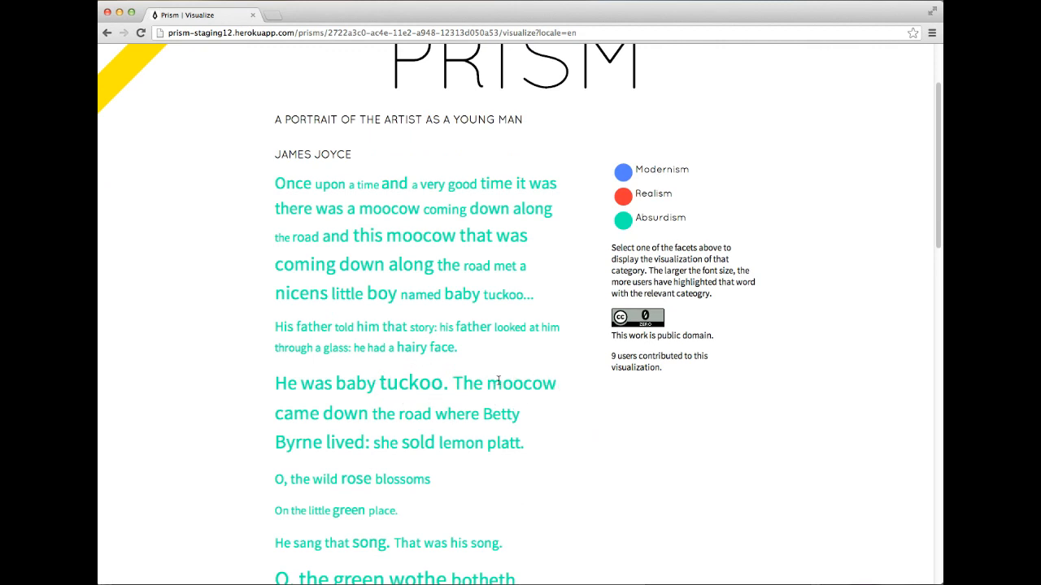
scroll(up, 3)
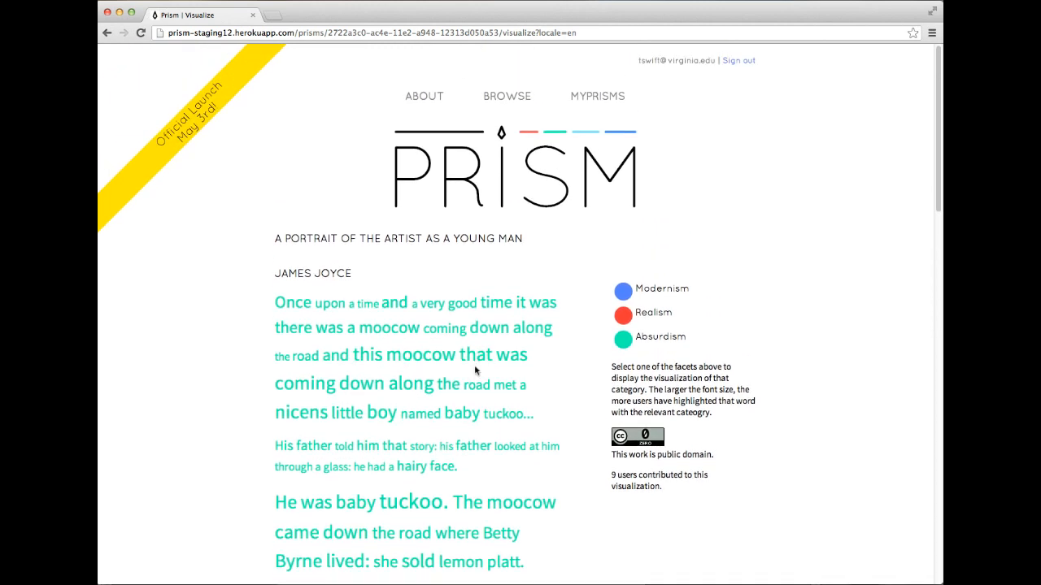
mouse_move(685, 132)
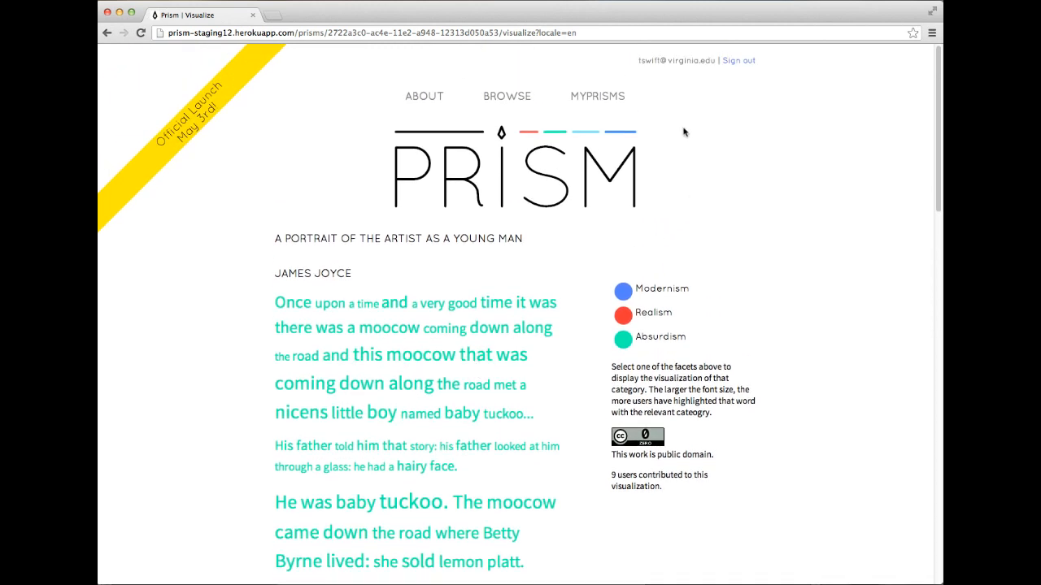
mouse_move(614, 112)
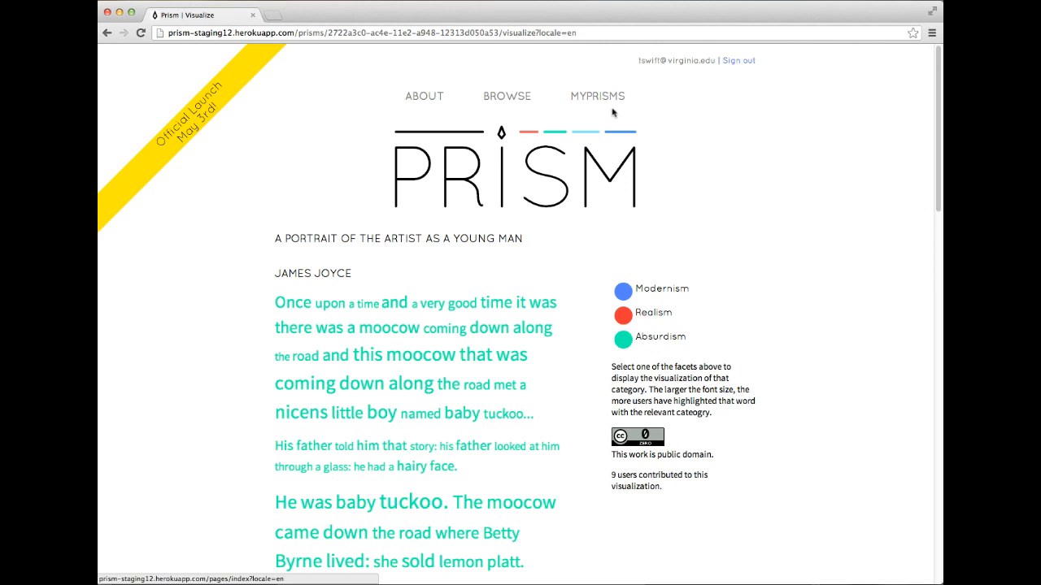
View the MyPrisms list of owned prisms, then return to the Prism home page
click(596, 96)
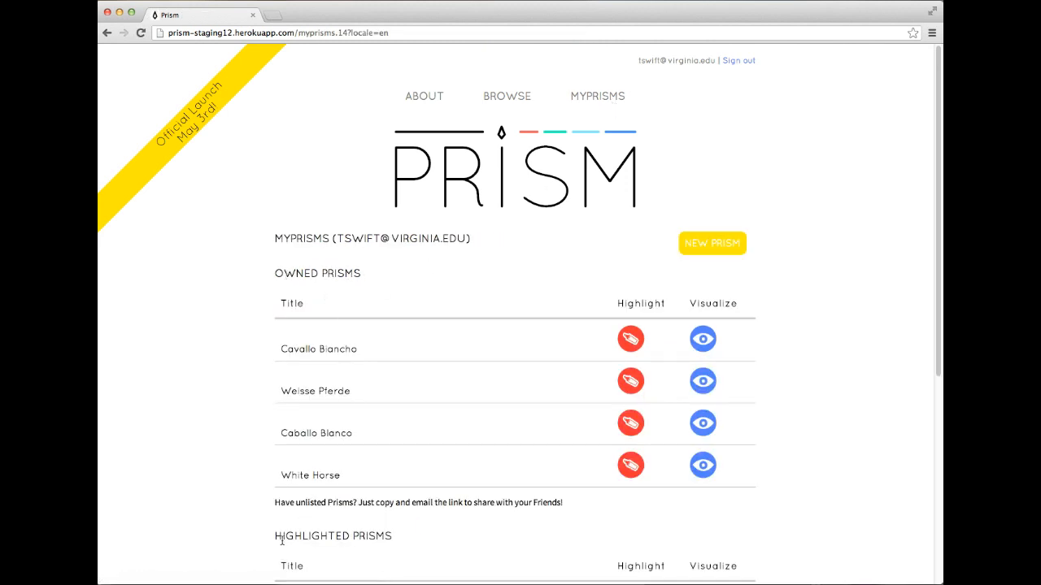
scroll(down, 3)
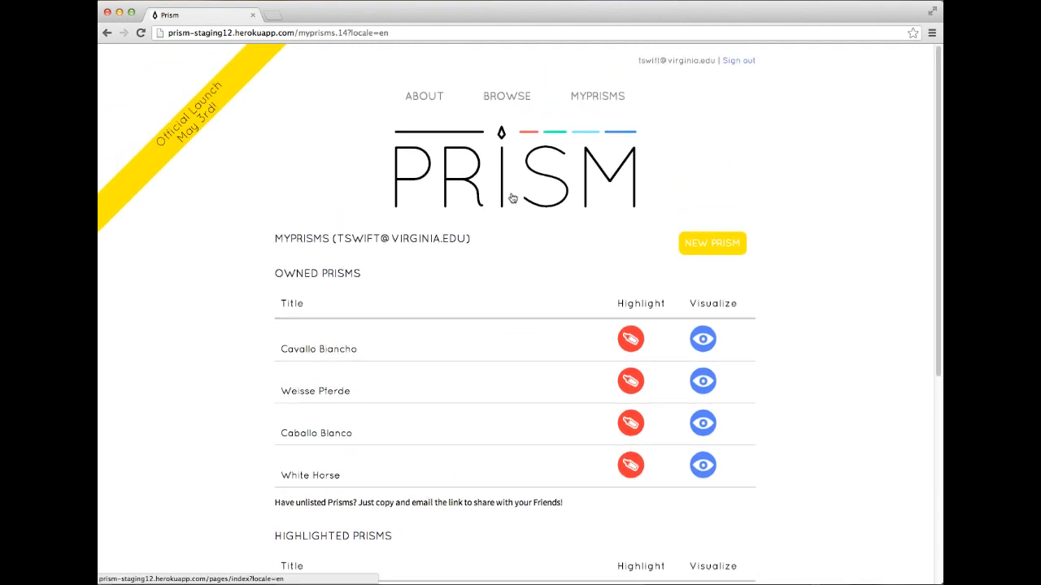
click(514, 171)
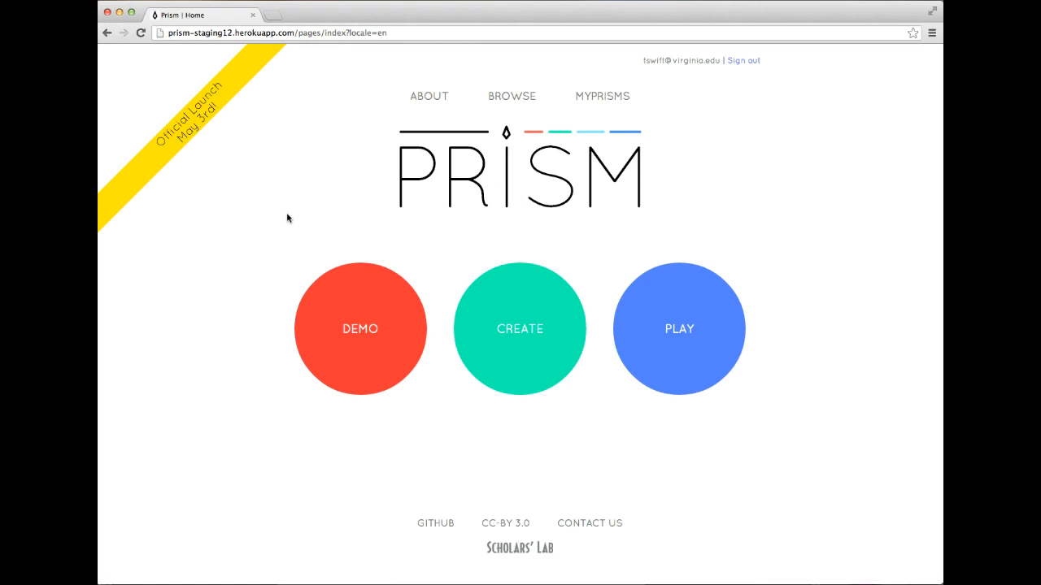